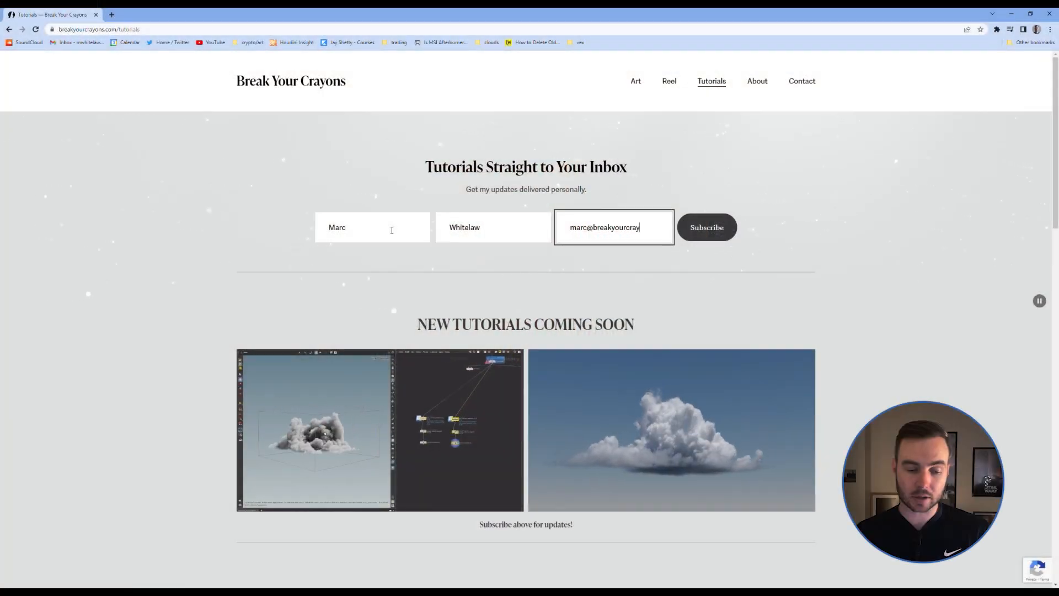
# - Submit the newsletter form and read through the welcome email offering free cloud assets
pyautogui.click(707, 227)
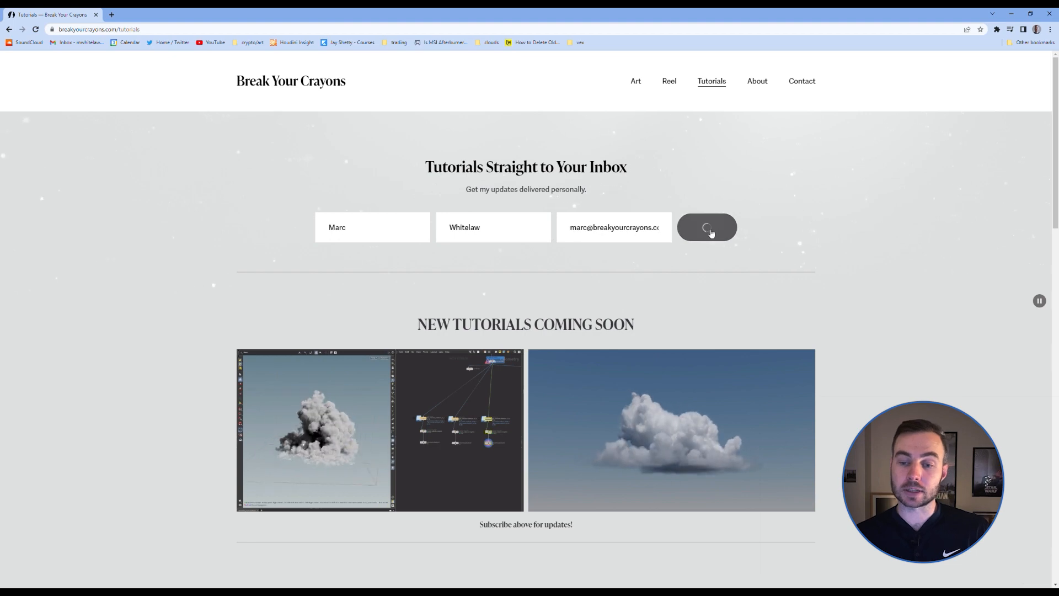
pyautogui.click(707, 227)
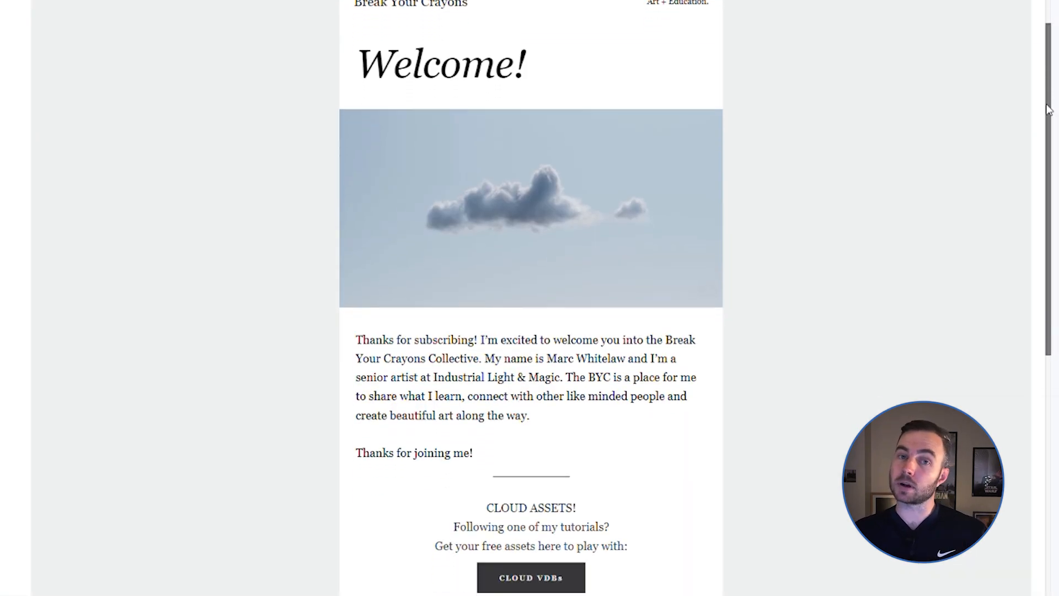
pyautogui.scroll(-3)
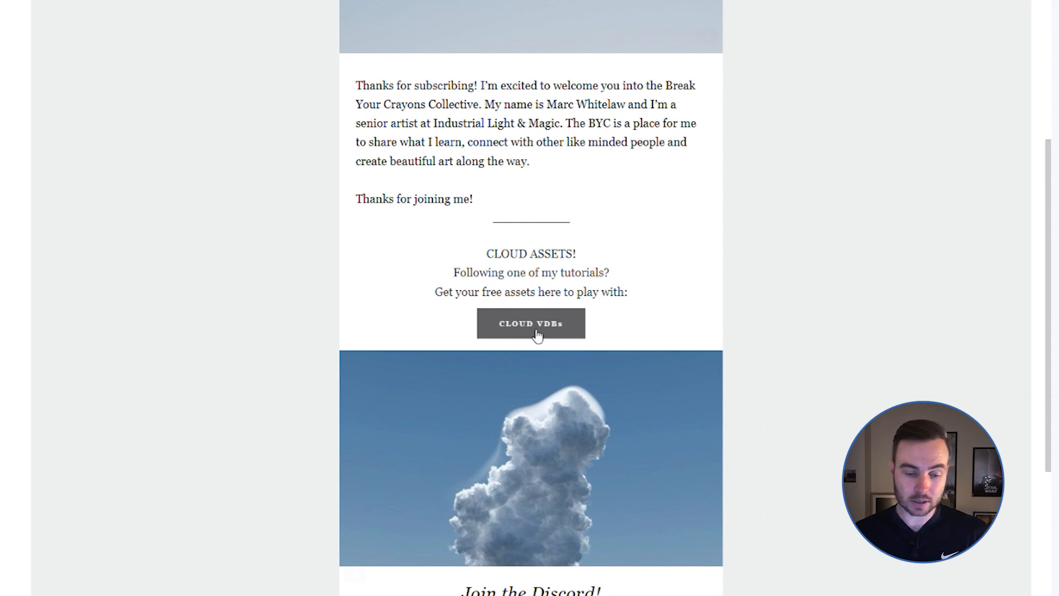
pyautogui.scroll(-3)
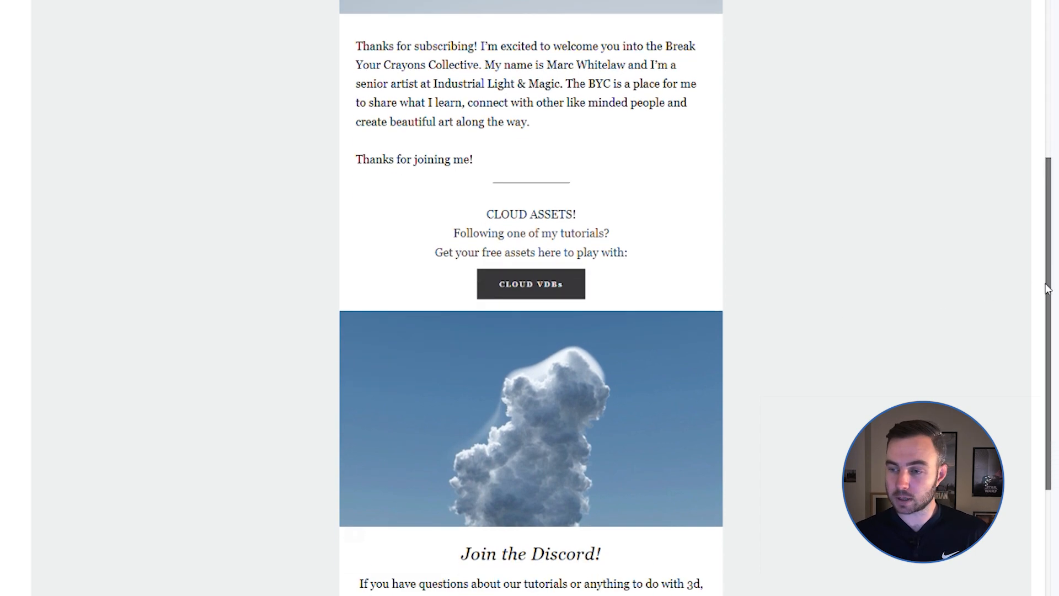
pyautogui.scroll(-3)
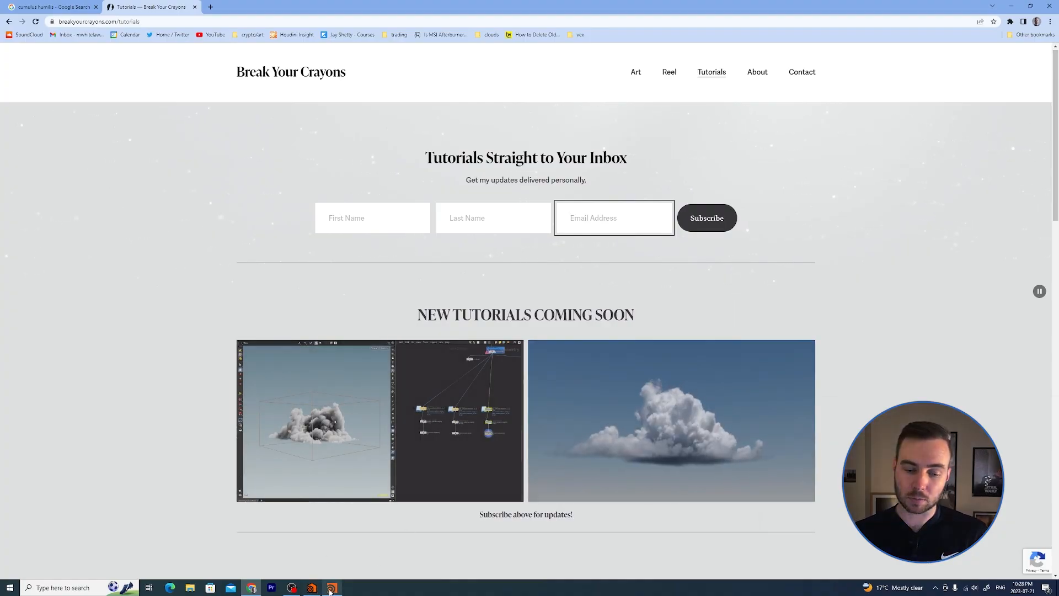
# - Add a File geometry object in /obj and dive inside it
pyautogui.click(331, 588)
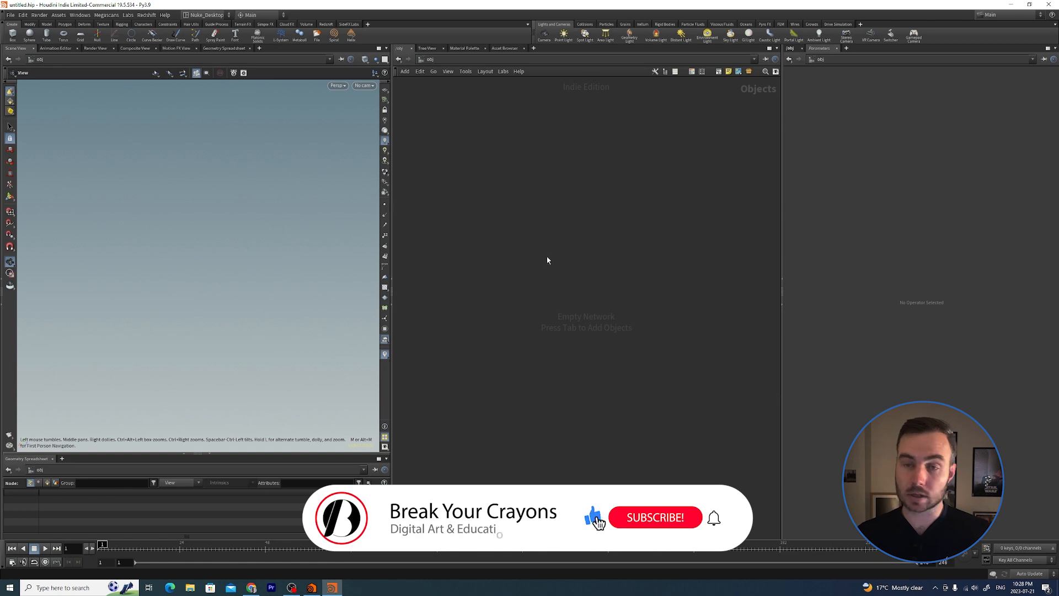
pyautogui.click(656, 516)
pyautogui.write('fi')
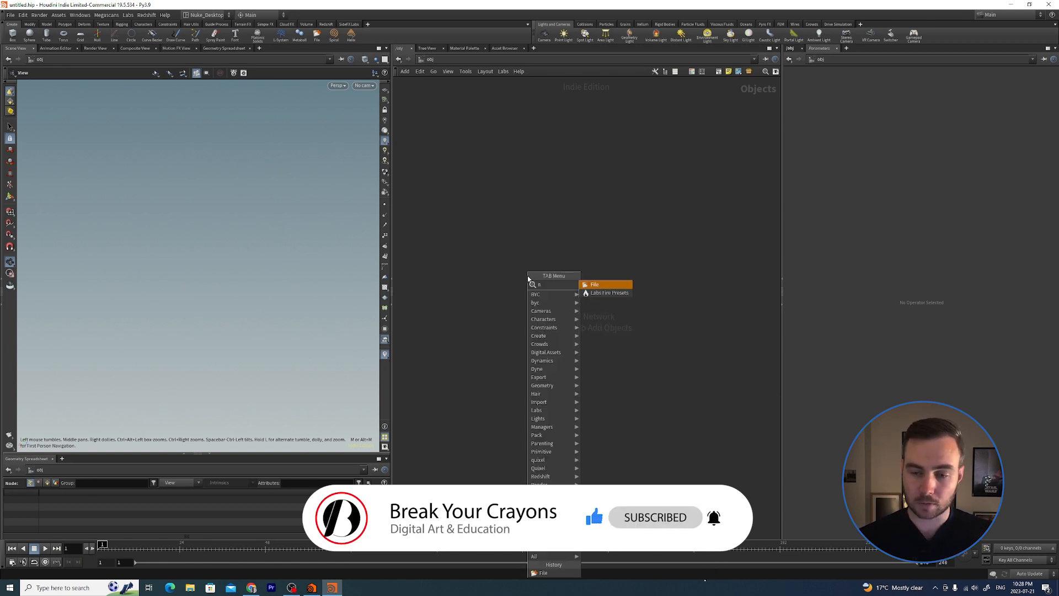
pyautogui.click(595, 285)
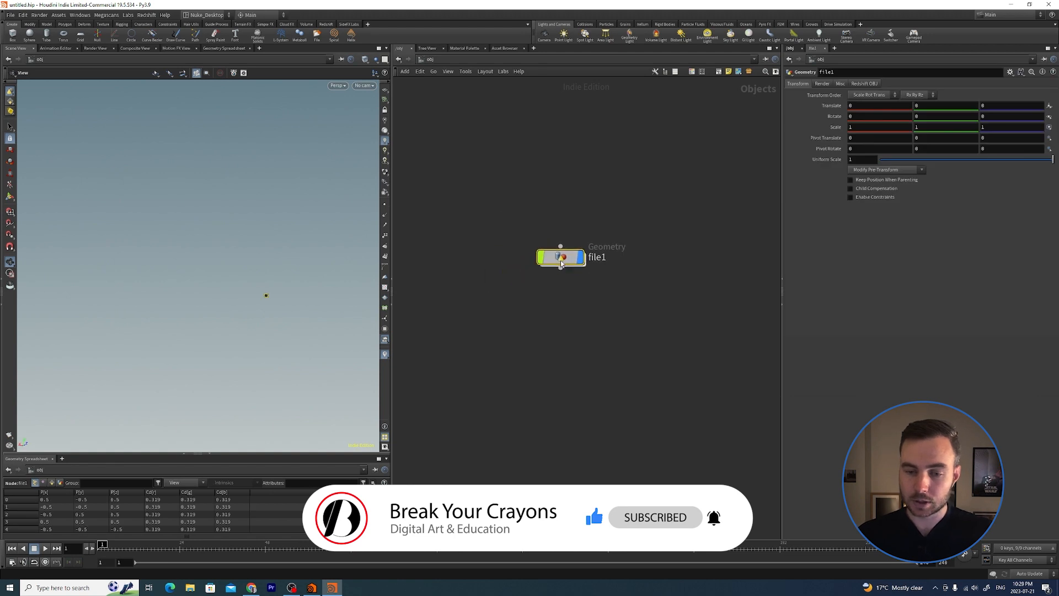
pyautogui.doubleClick(561, 258)
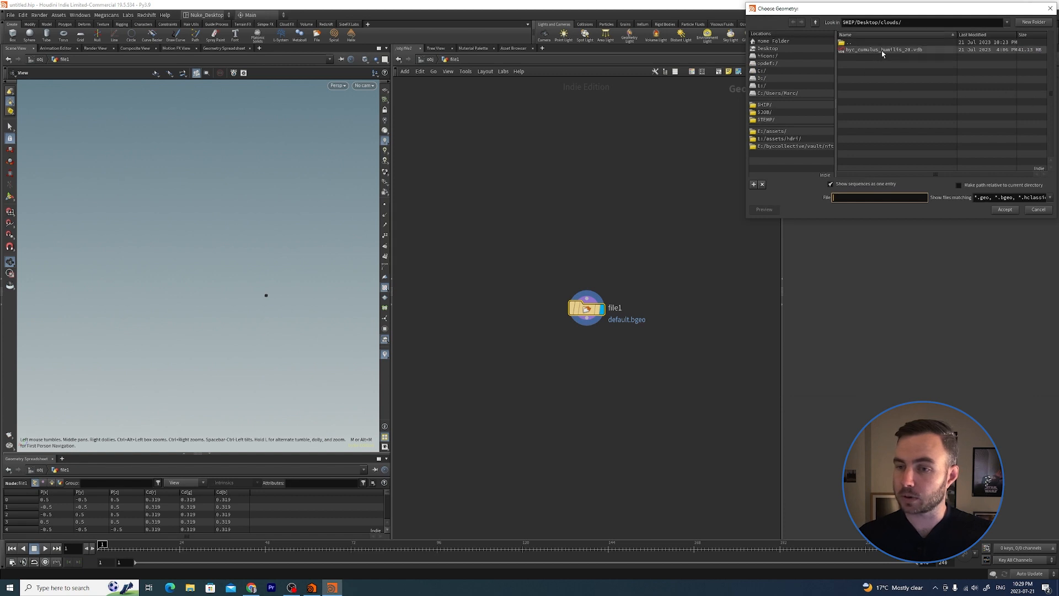
# - Load byc_cumulus_humilis_20.vdb from the Desktop clouds folder into the file node
pyautogui.click(883, 49)
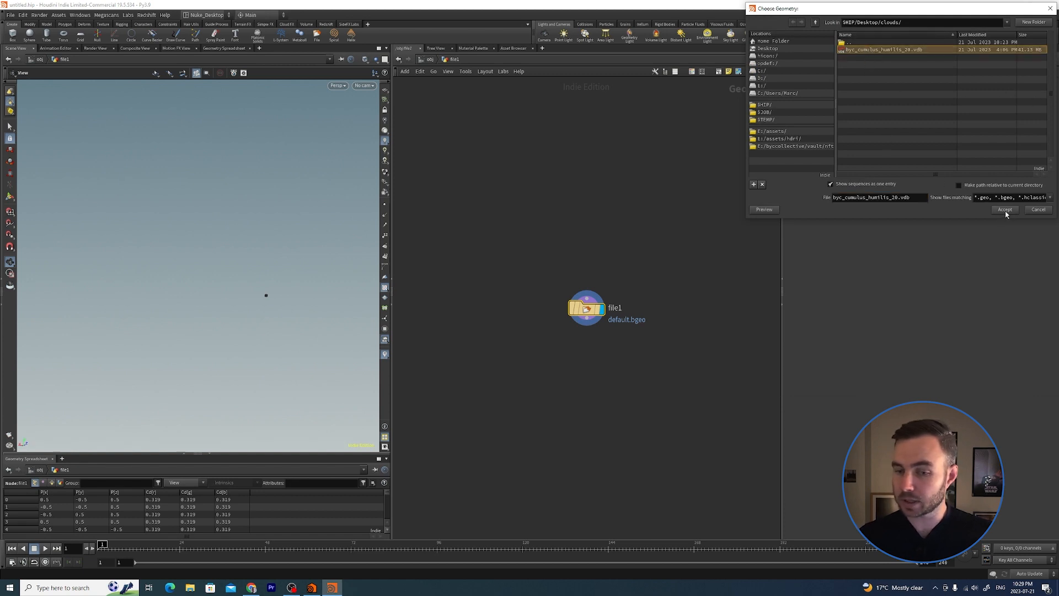
pyautogui.click(1004, 209)
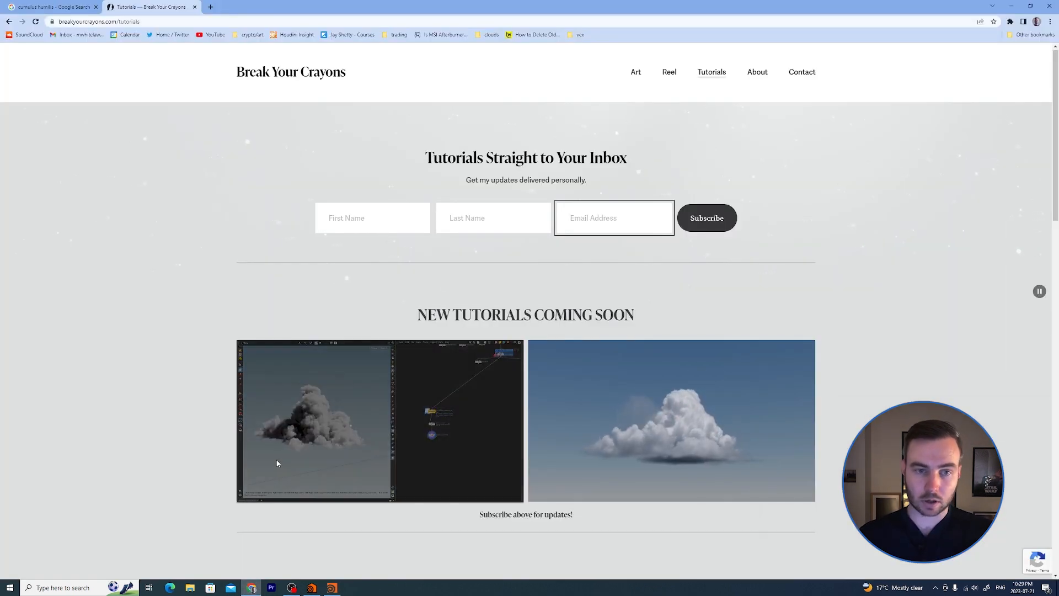
# - Display the loaded cumulus humilis cloud volume in the Scene View
pyautogui.click(49, 7)
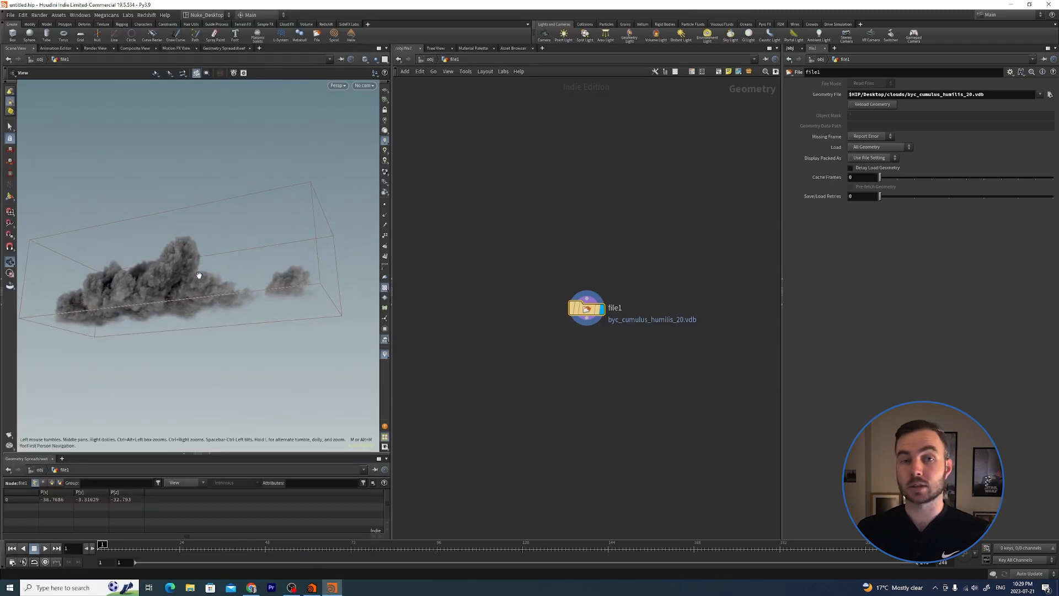
pyautogui.moveTo(185, 282)
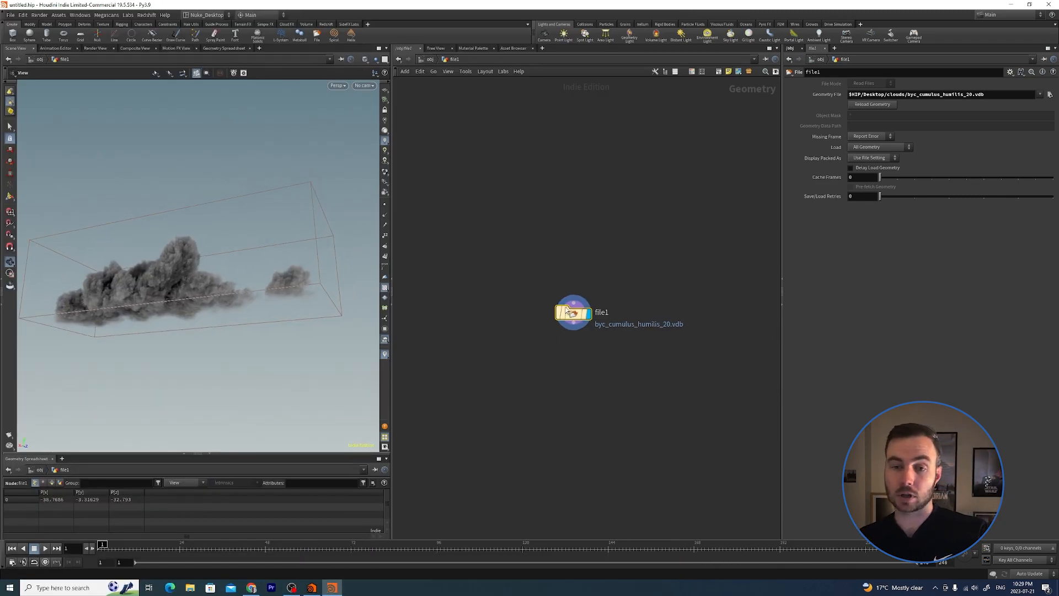
pyautogui.moveTo(545, 35)
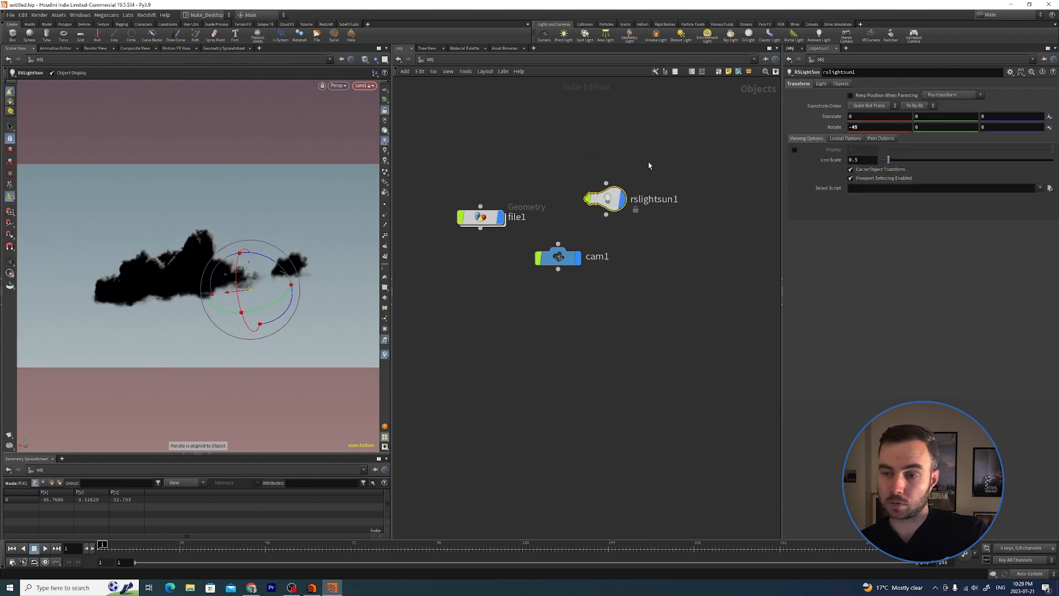
# - Show rslightsun1's Light settings using the PBR Clear Sky model
pyautogui.click(821, 83)
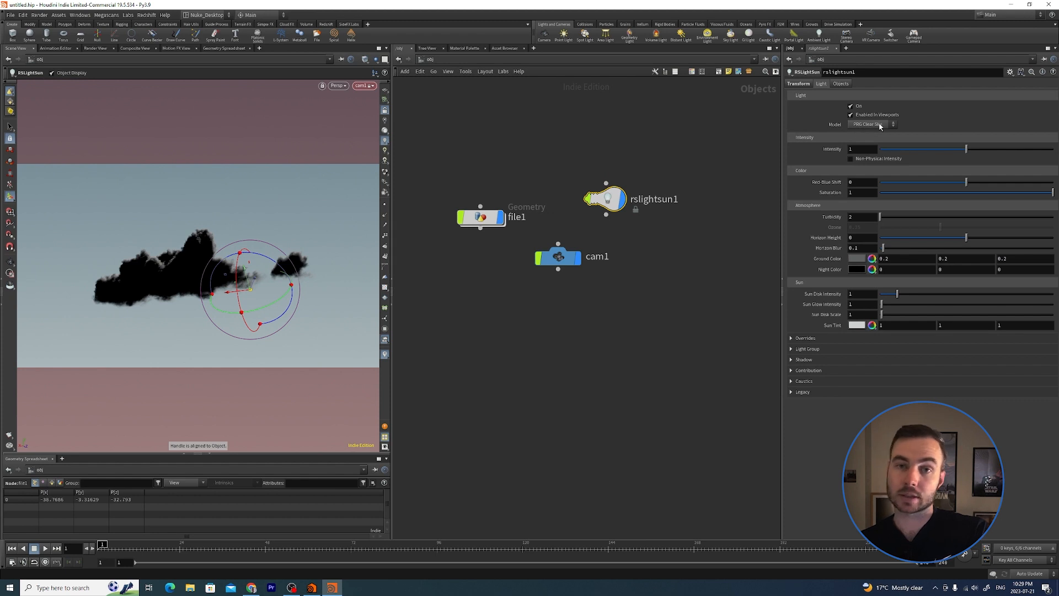
pyautogui.moveTo(671, 152)
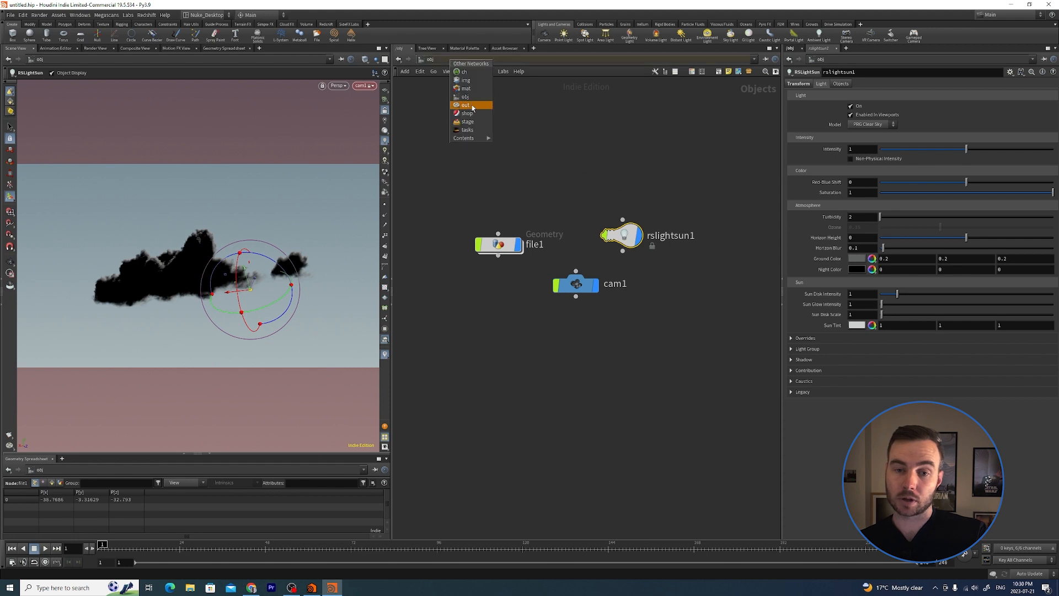
# - Create a Redshift_ROP1 render node in /out rendering through /obj/cam1
pyautogui.click(464, 105)
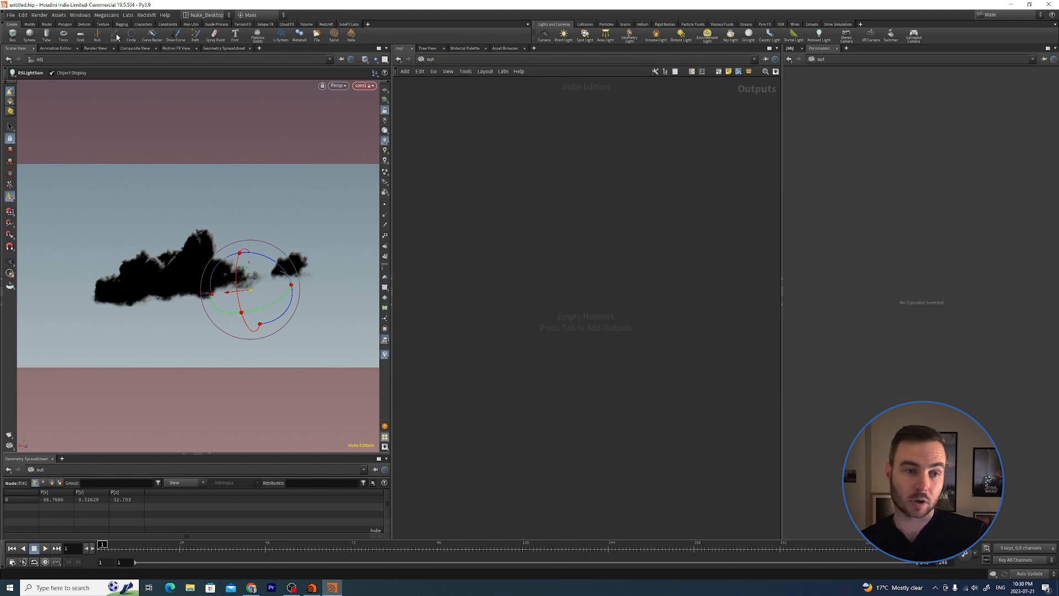
pyautogui.click(39, 16)
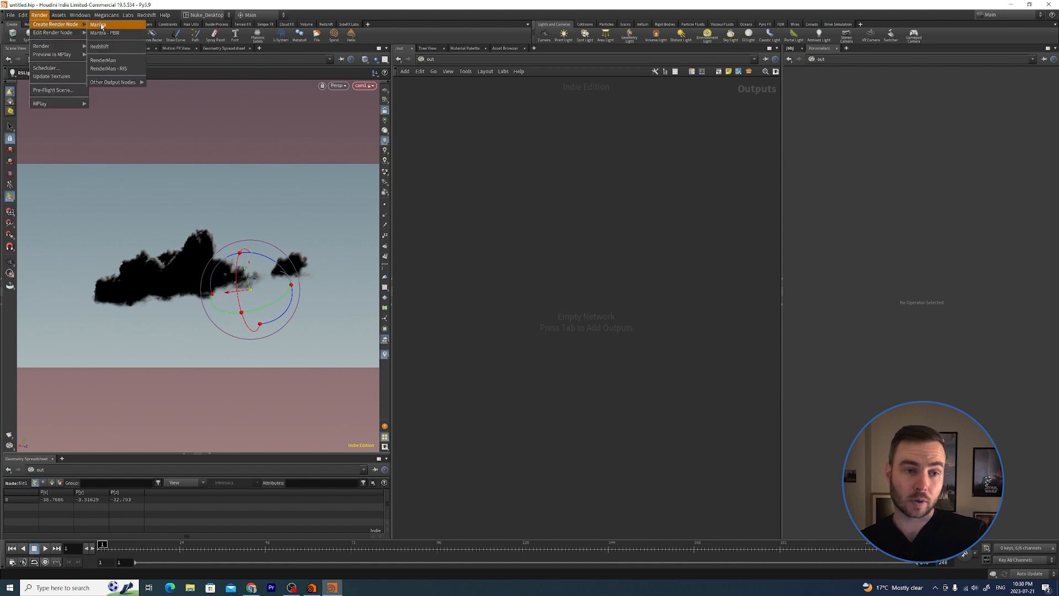
pyautogui.click(99, 46)
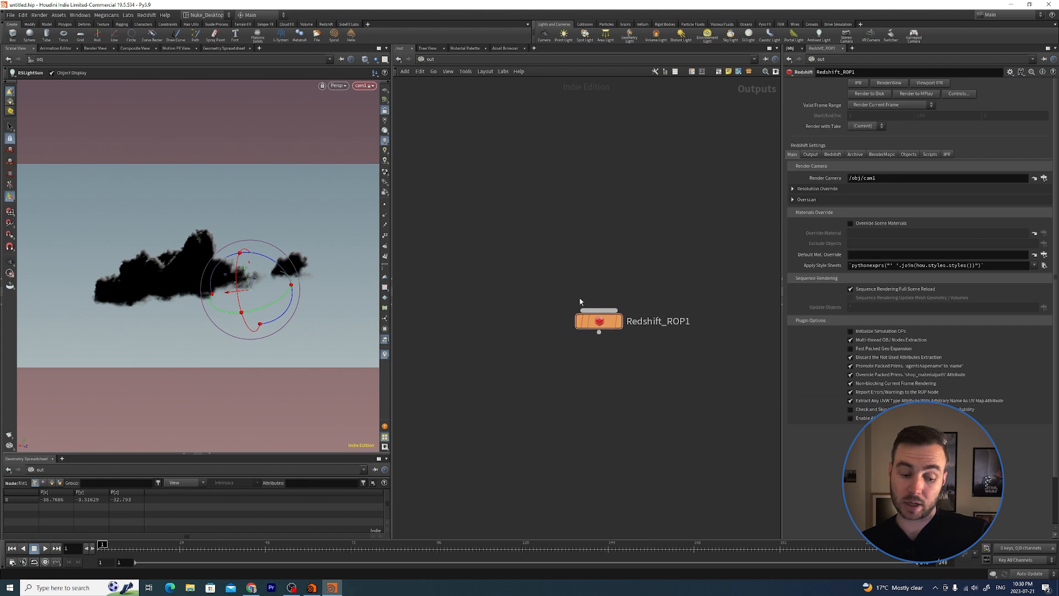
pyautogui.moveTo(583, 291)
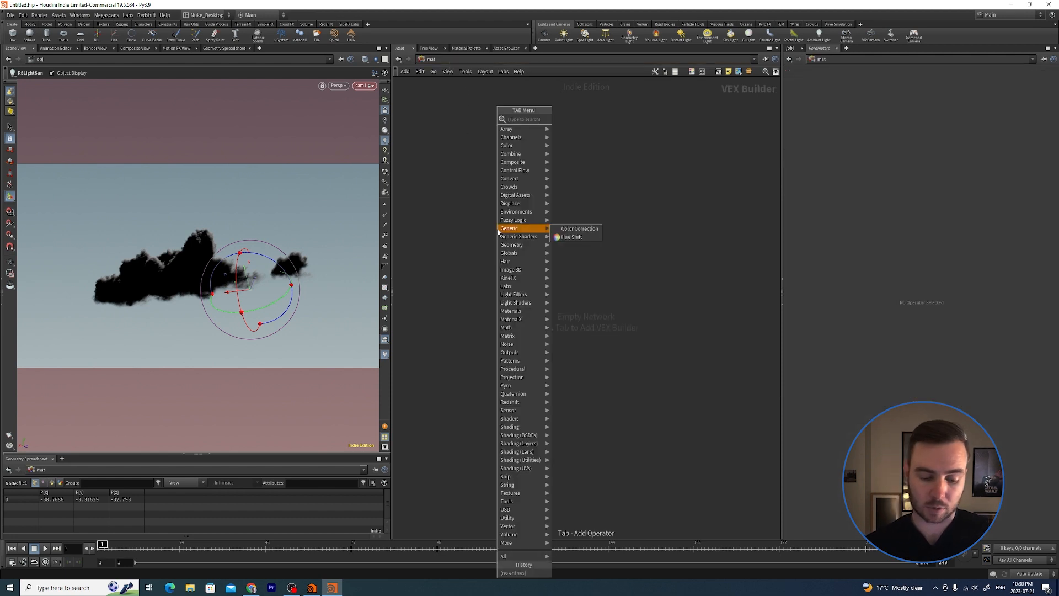
# - Create an RS USD Material Builder named cloud in /mat and dive inside it
pyautogui.write('usd')
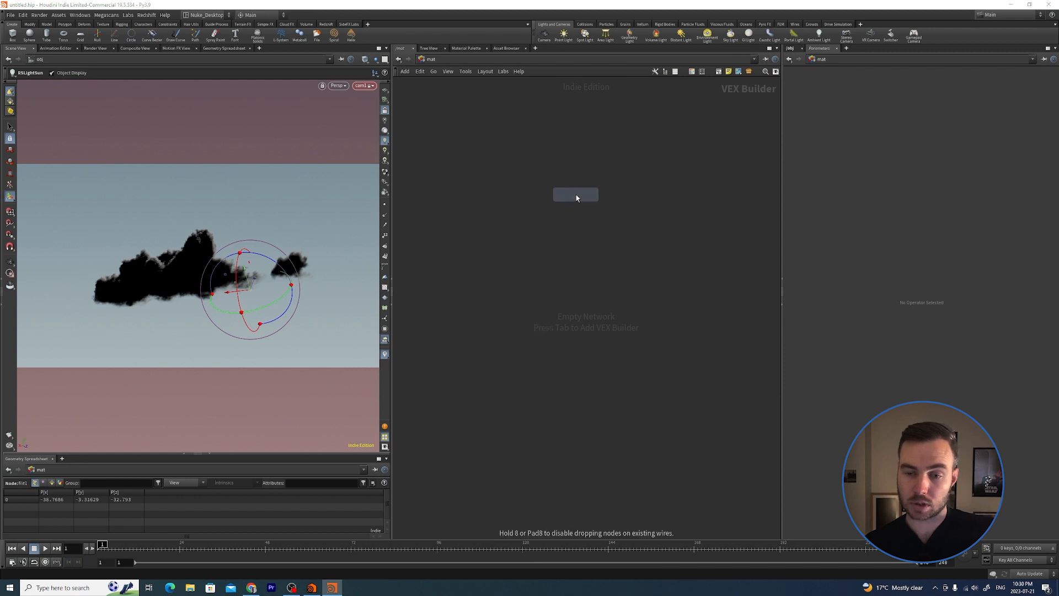
pyautogui.click(576, 194)
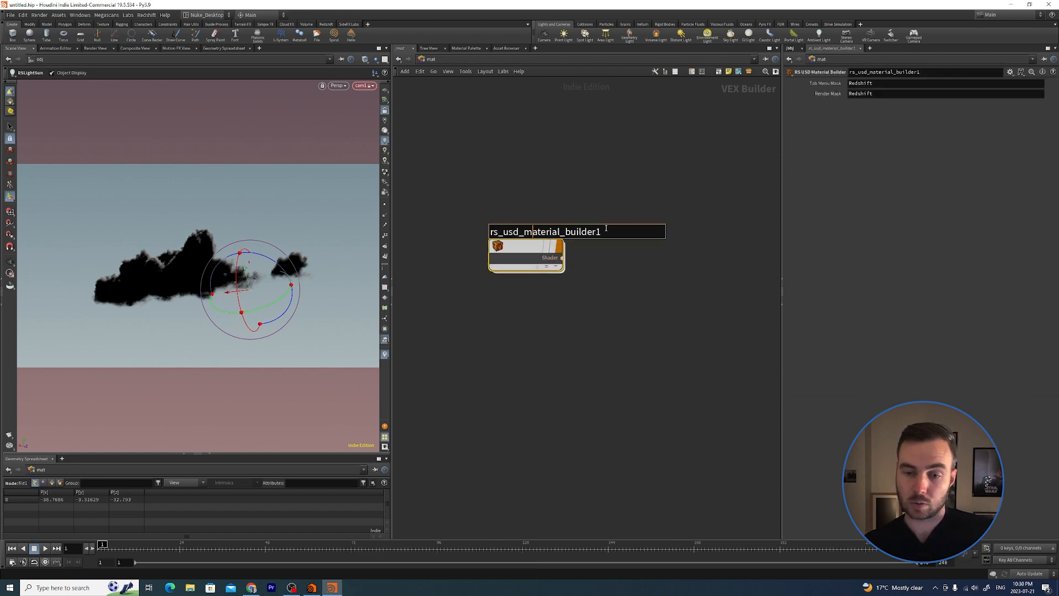
pyautogui.write('cloud')
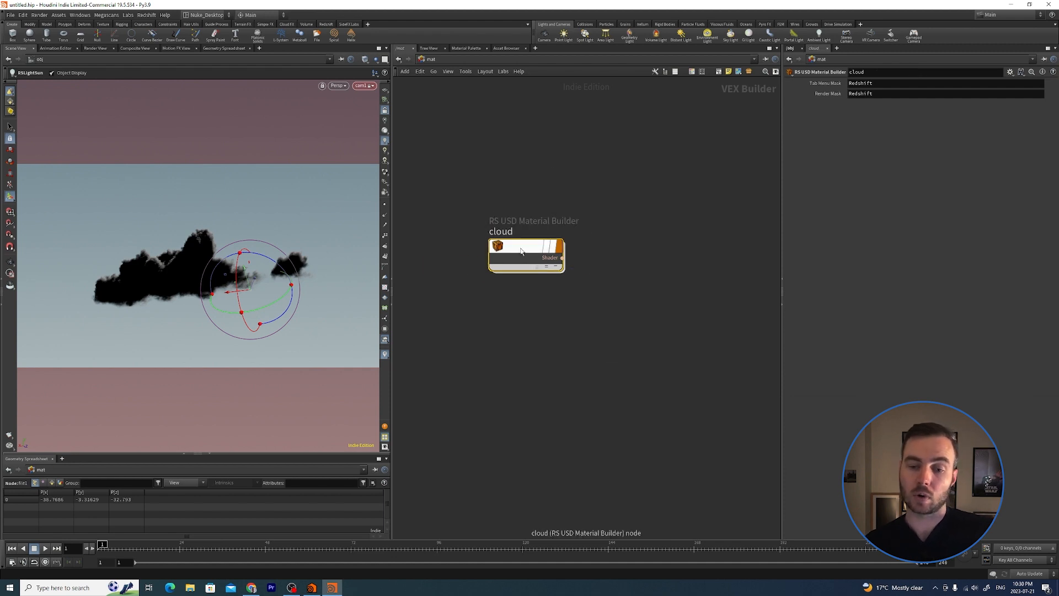
pyautogui.doubleClick(523, 250)
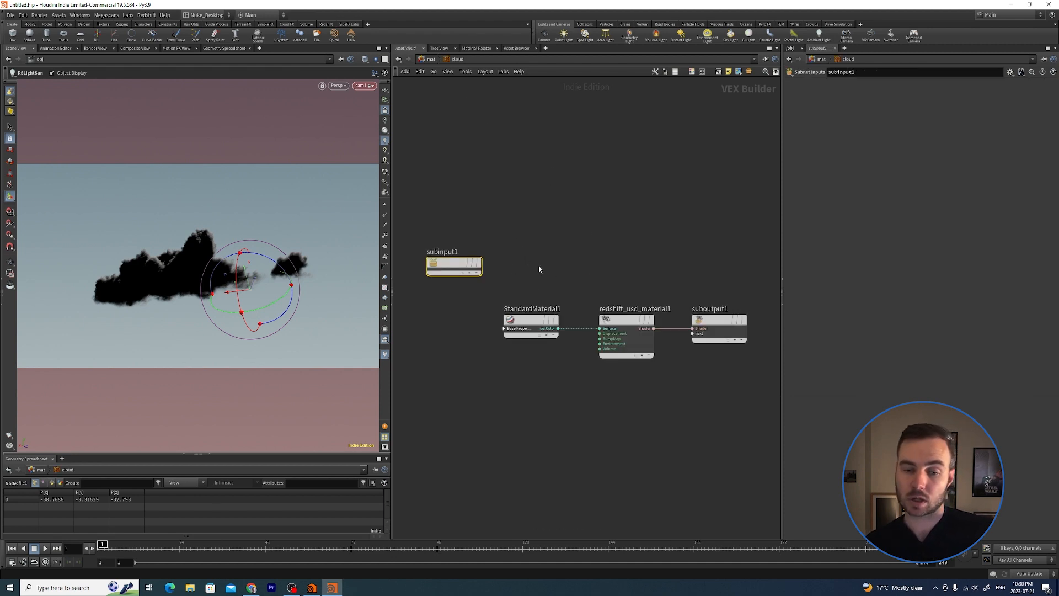
# - Replace the unwanted node with an RS Volume shader in the cloud material
pyautogui.press('Delete')
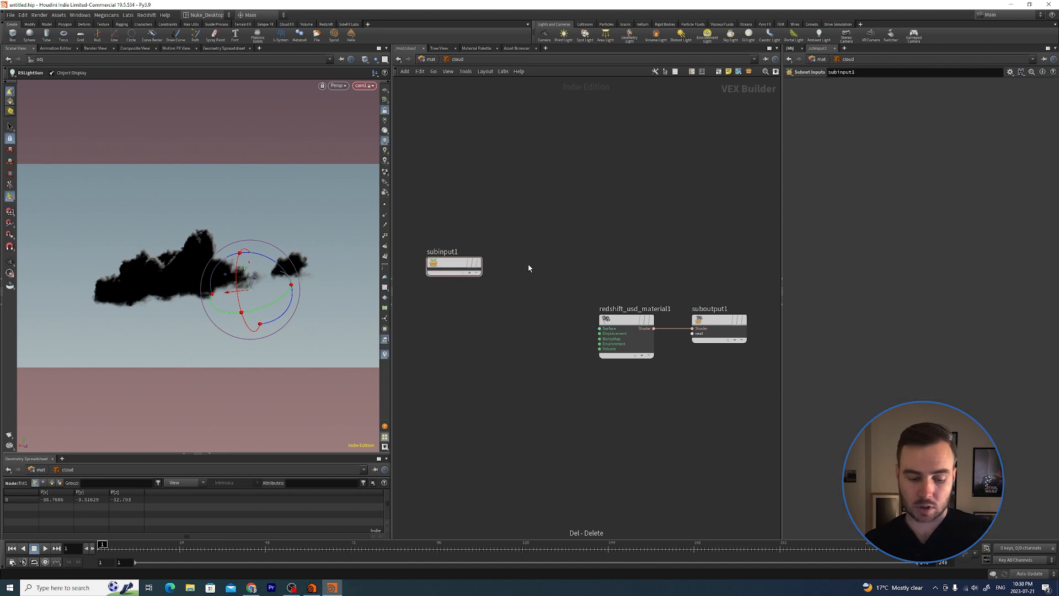
pyautogui.press('Tab')
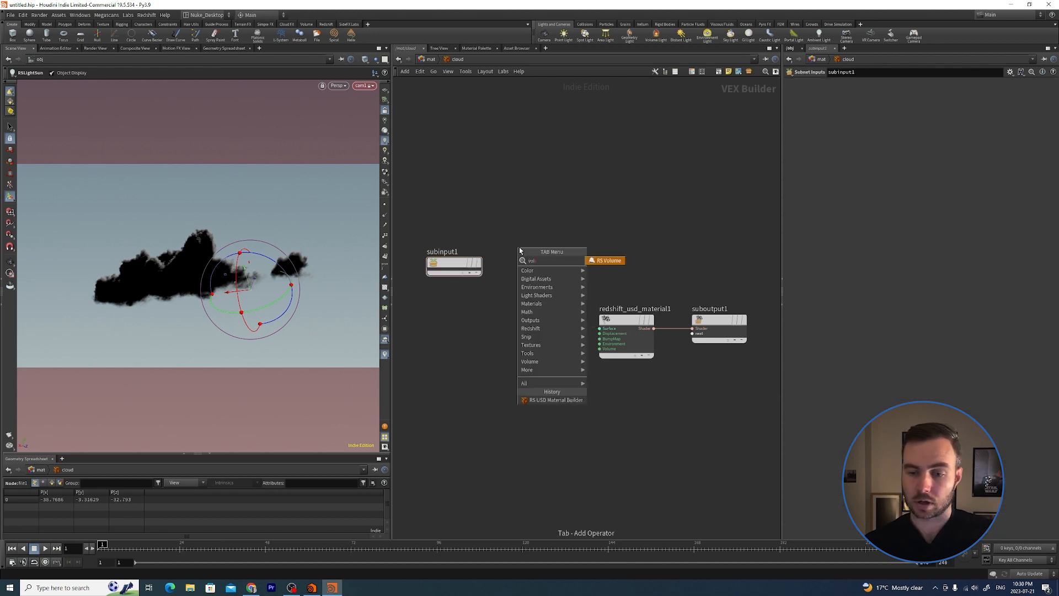
pyautogui.click(604, 260)
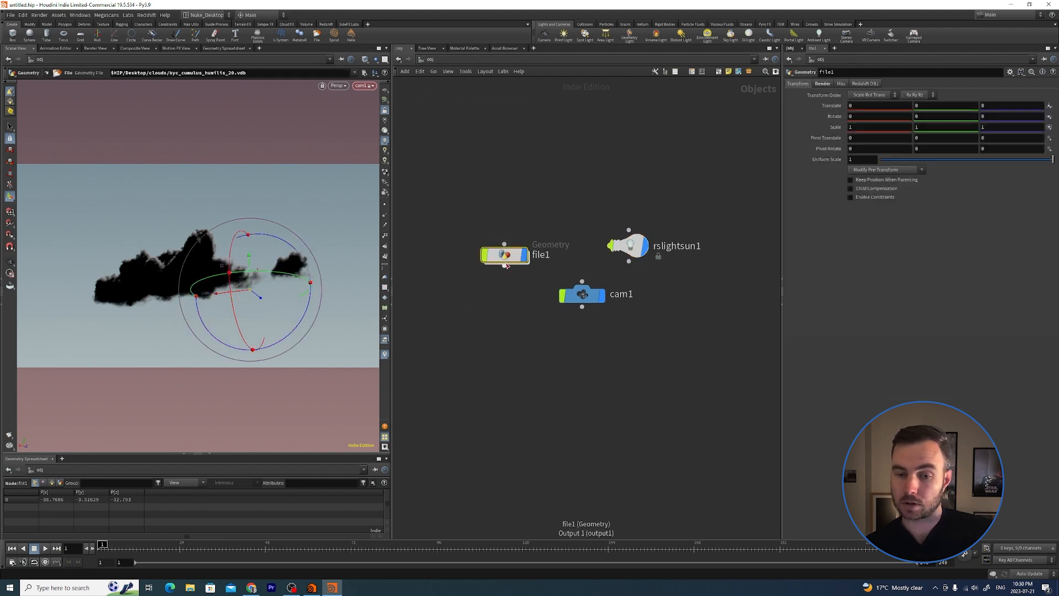
# - Rename file1 to cloud, assign /mat/cloud, and test-render the dark cloud in Render View
pyautogui.write('cloud')
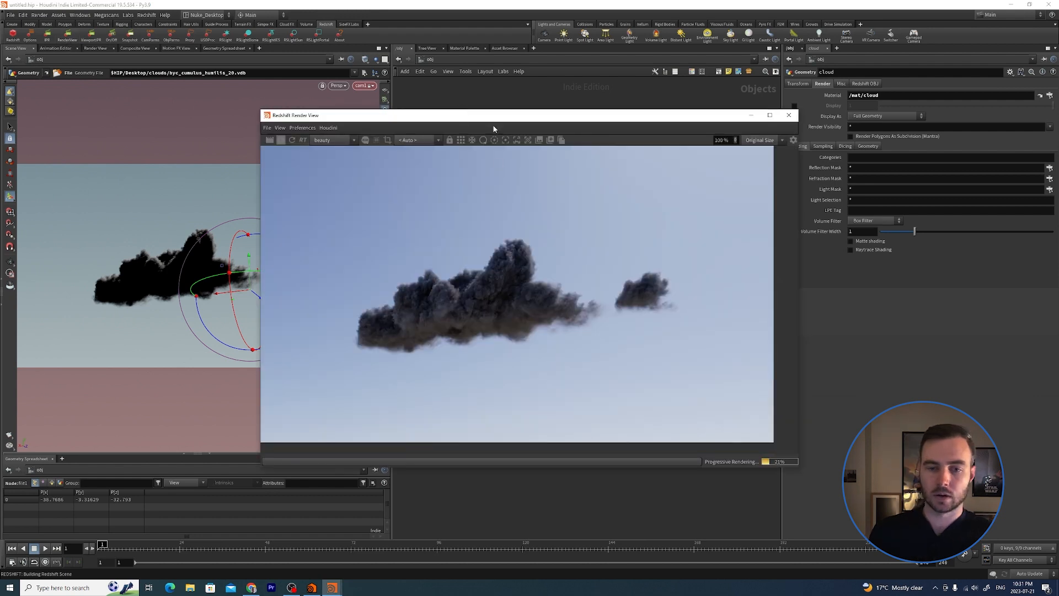
pyautogui.moveTo(493, 128); pyautogui.dragTo(376, 91)
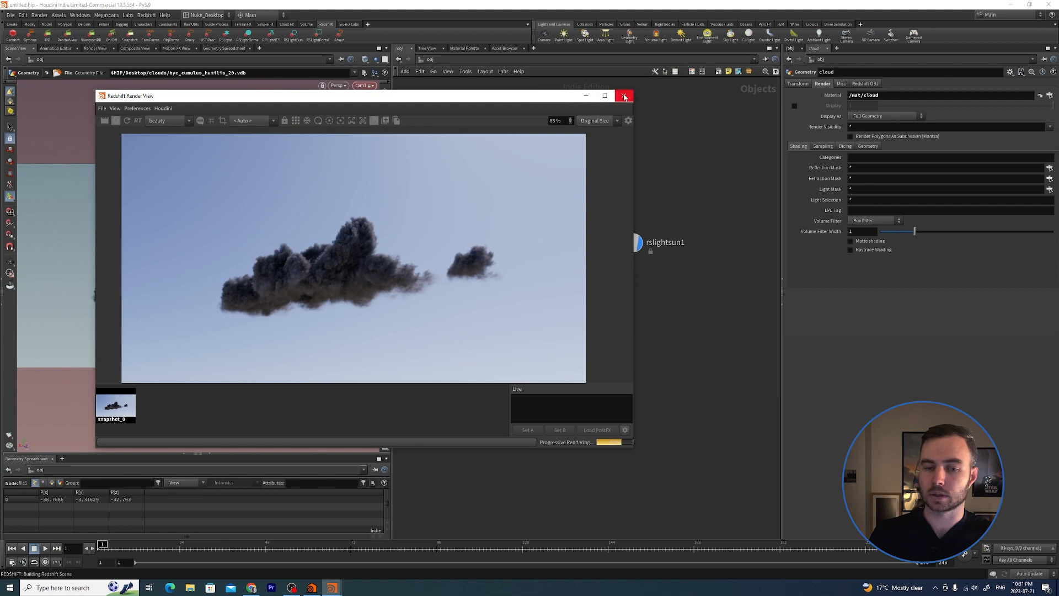
pyautogui.click(623, 96)
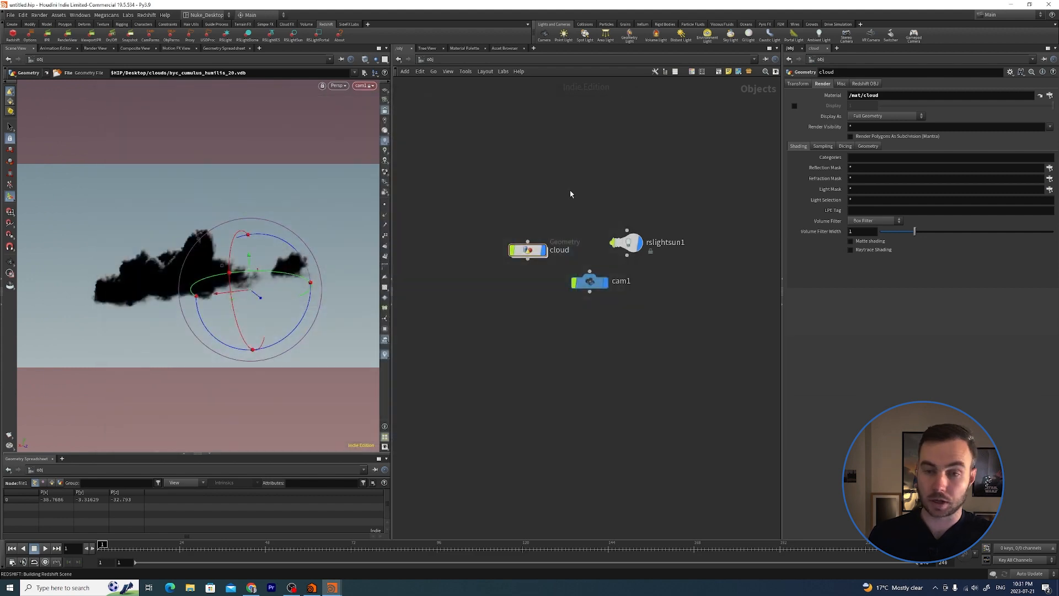
pyautogui.moveTo(566, 199)
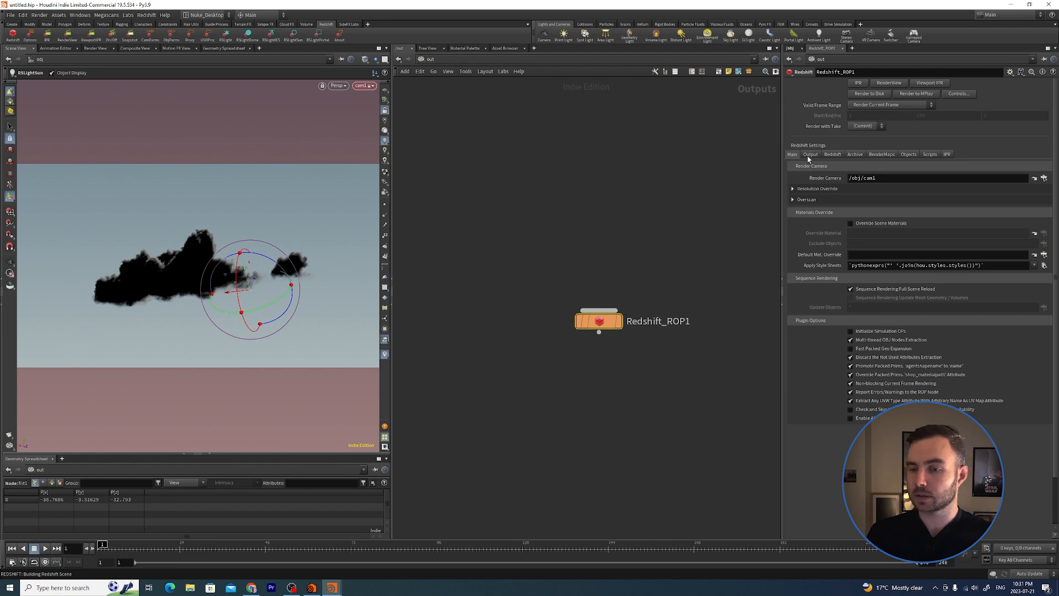
# - Show Redshift_ROP1's advanced global trace depth settings
pyautogui.click(832, 154)
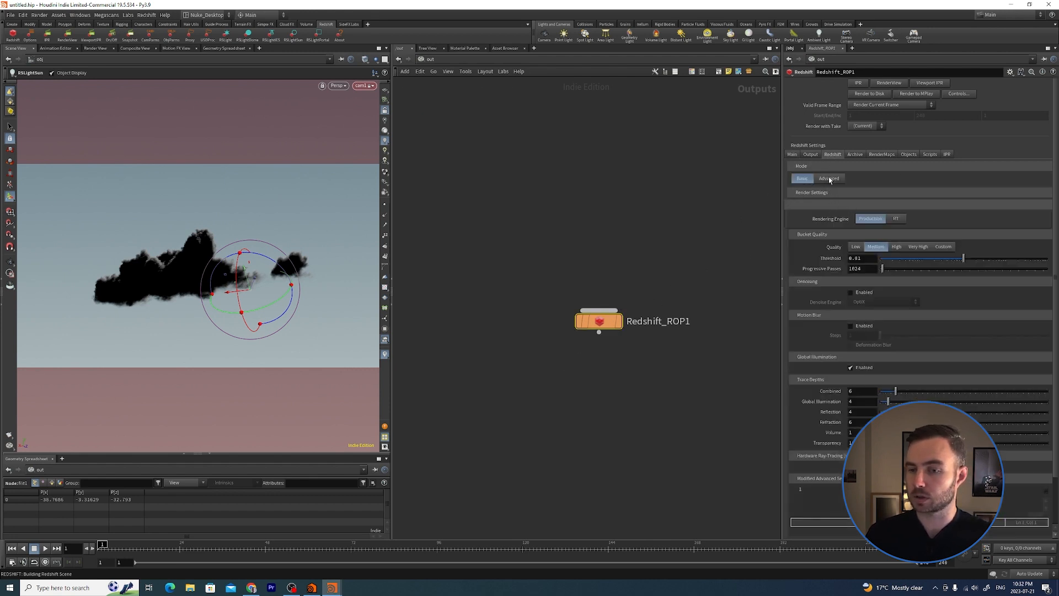
pyautogui.click(829, 177)
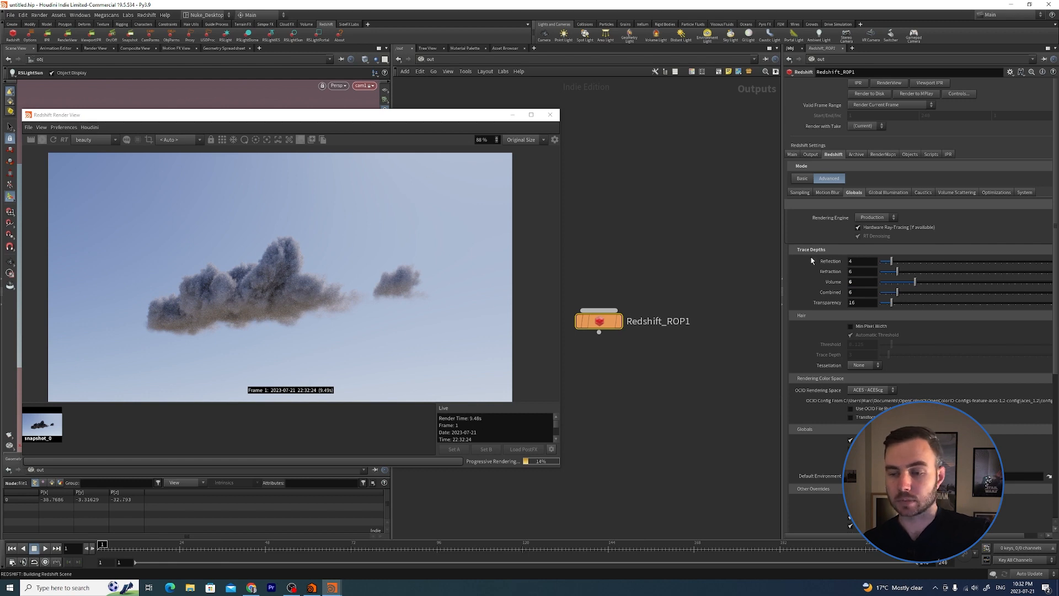
# - Raise the Volume trace depth to 30 for a brighter cloud render
pyautogui.click(862, 281)
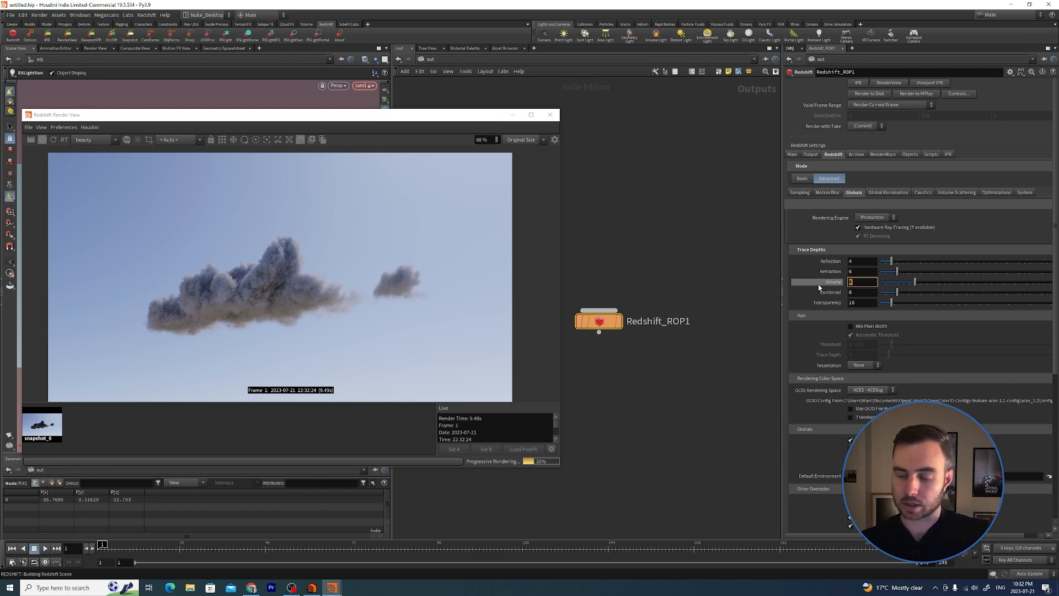
pyautogui.write('30')
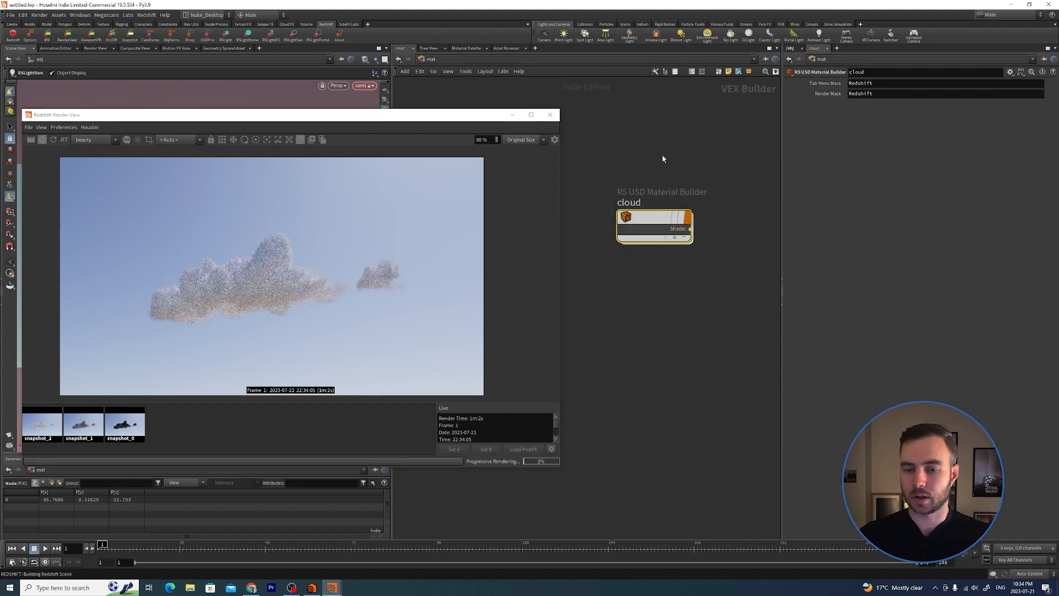
# - Adjust the RS Volume scatter anisotropy and compare against the saved render snapshot
pyautogui.doubleClick(655, 226)
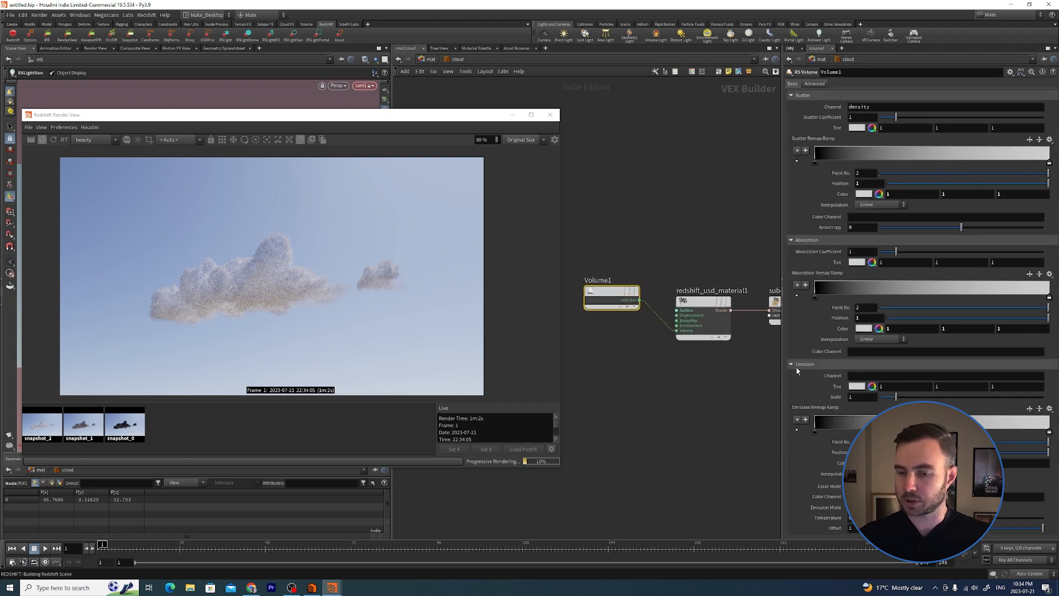
pyautogui.click(792, 364)
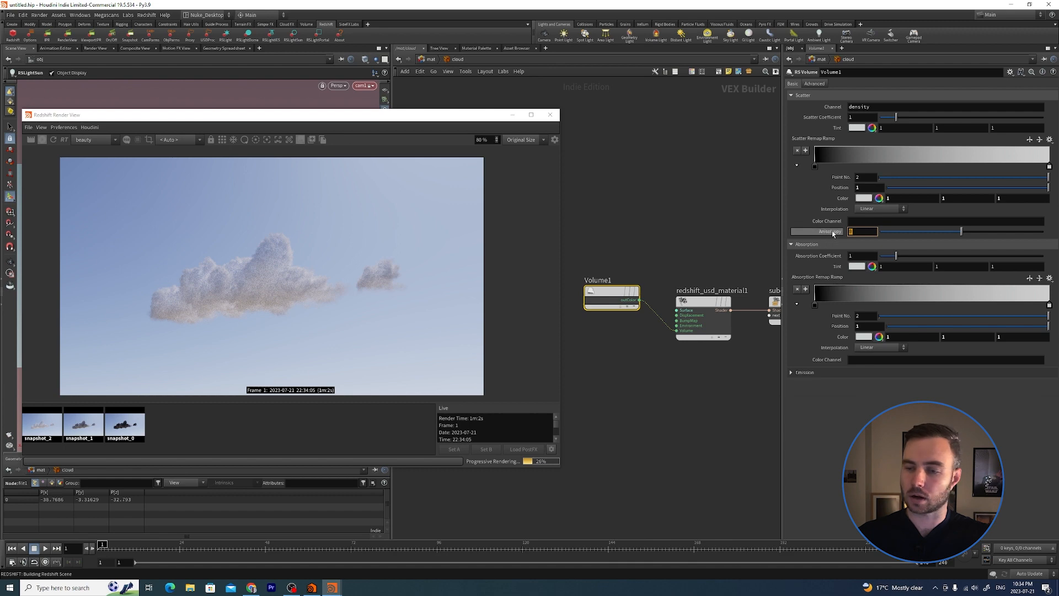
pyautogui.moveTo(829, 234)
pyautogui.write('-.8')
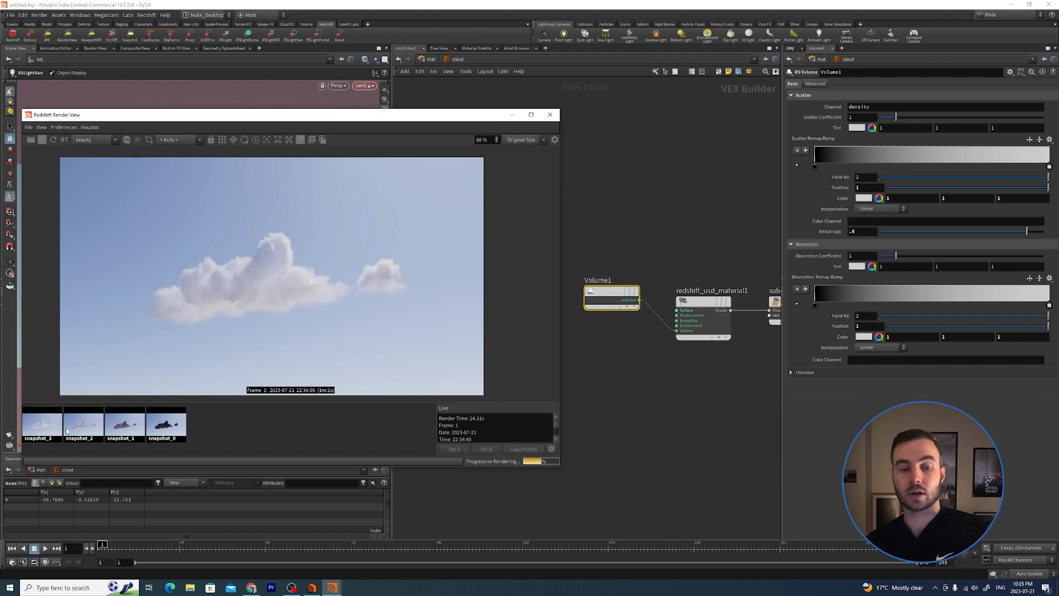
pyautogui.click(84, 423)
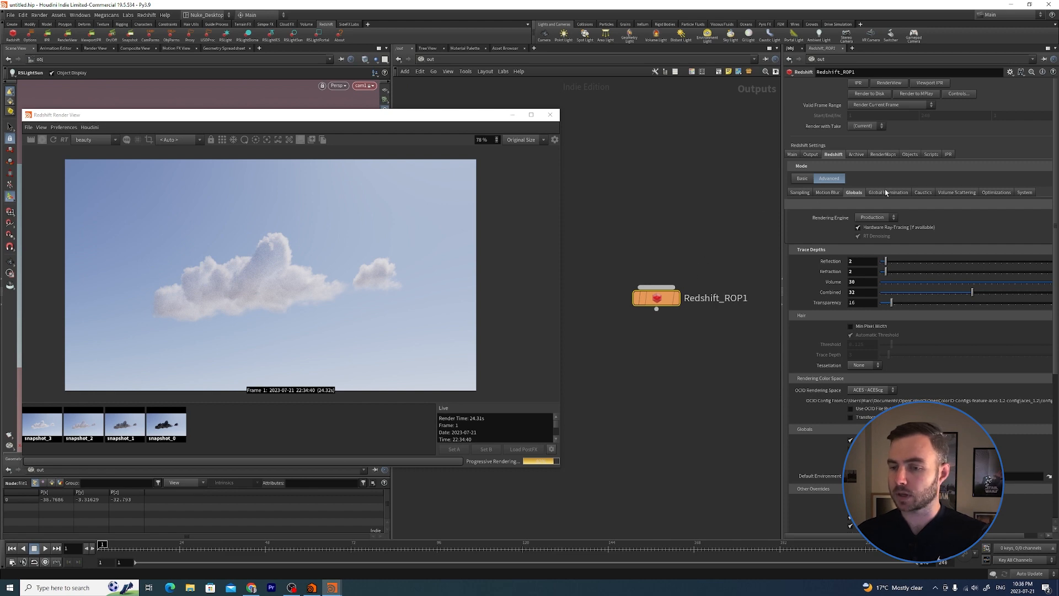
# - Show rslightsun1's Light settings and save a fifth snapshot of the cloud render
pyautogui.click(887, 192)
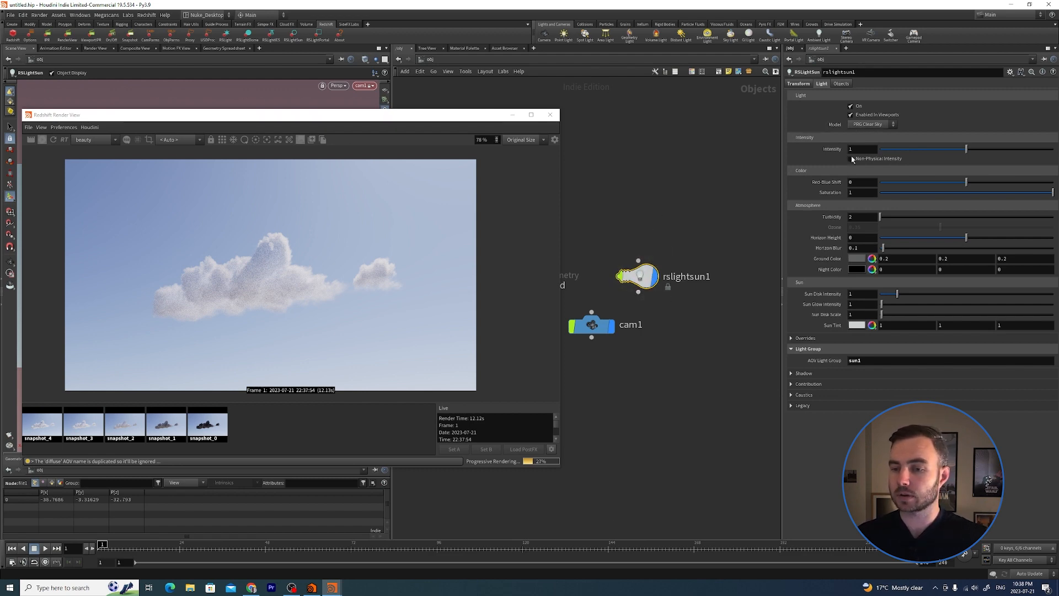
# - On the sun's Transform settings, try rotations 90, 120 and 10 to place the sun disc behind the cloud
pyautogui.click(798, 83)
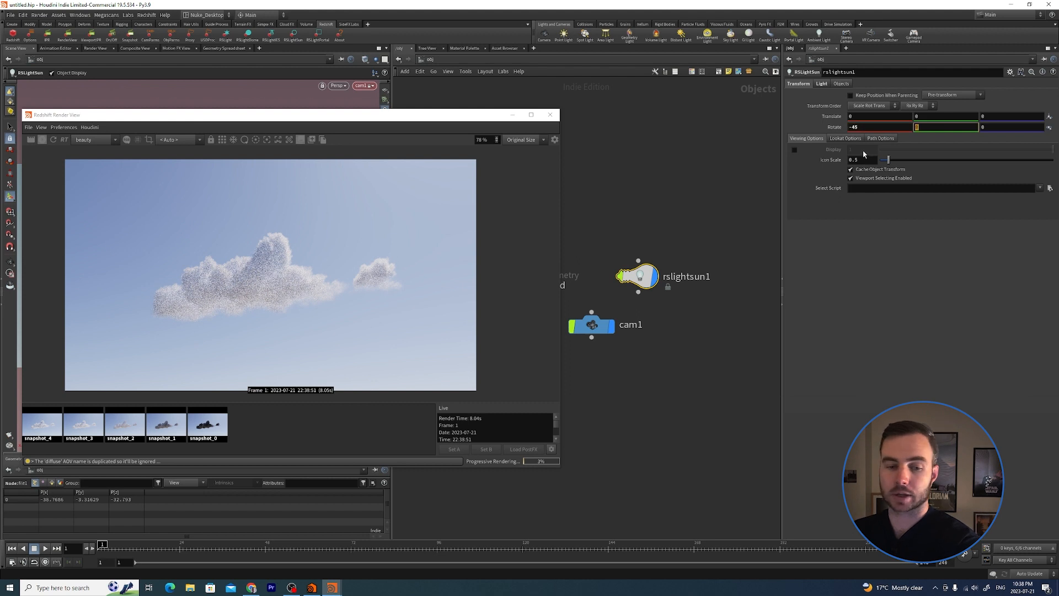
pyautogui.write('90')
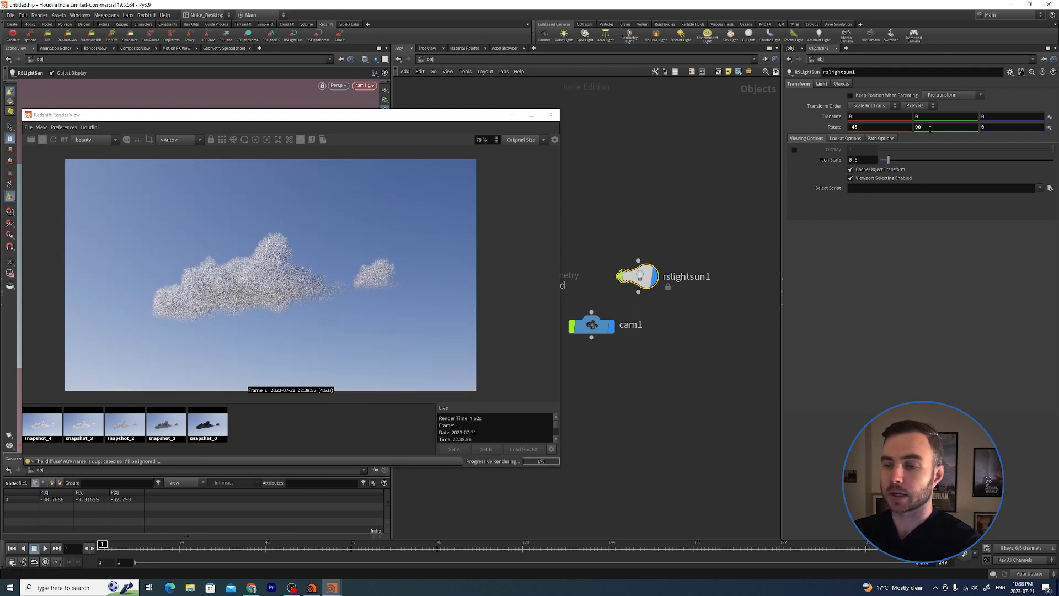
pyautogui.write('120')
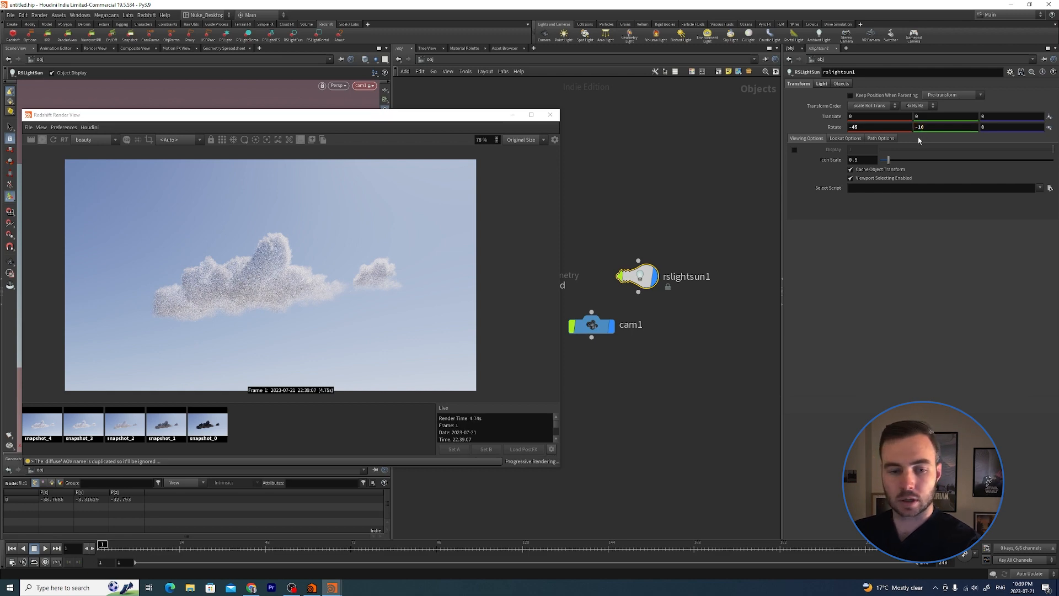
pyautogui.write('10')
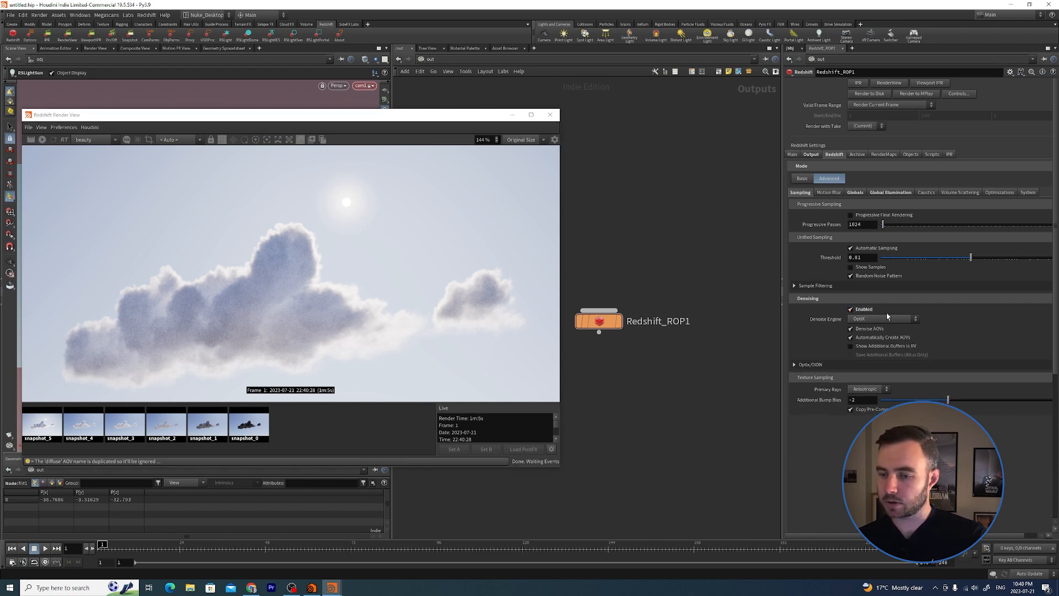
# - Switch the denoise engine to Intel Open Image Denoise and adjust its OptiX/OIDN options
pyautogui.click(883, 318)
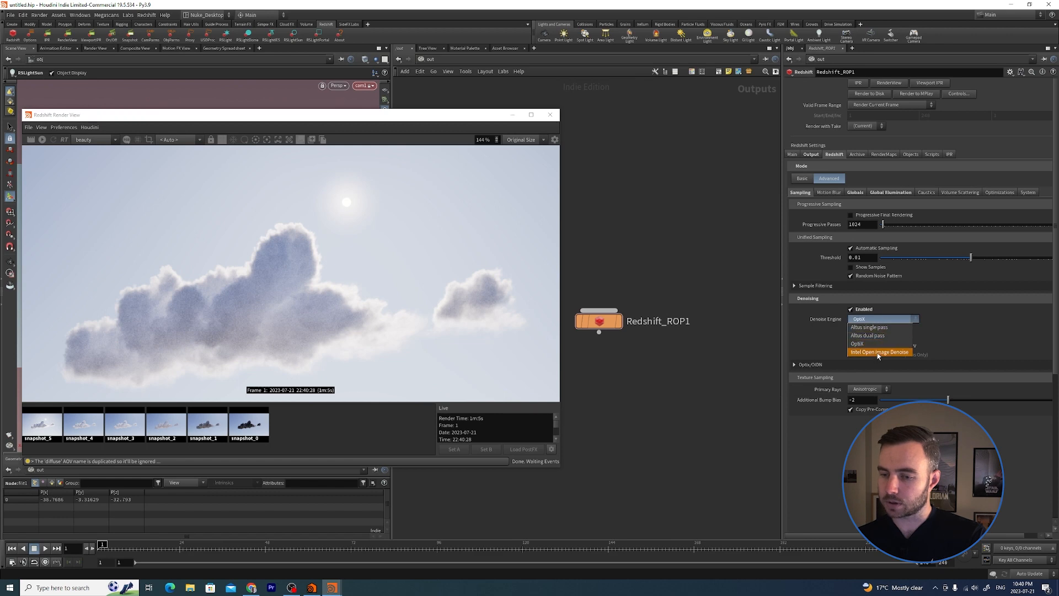
pyautogui.click(880, 352)
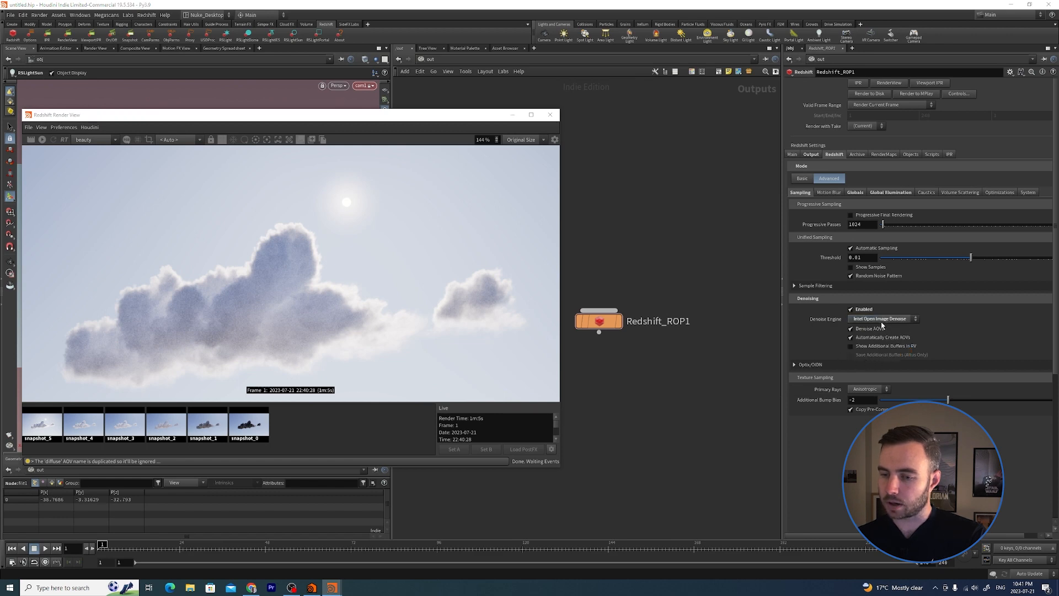
pyautogui.click(794, 364)
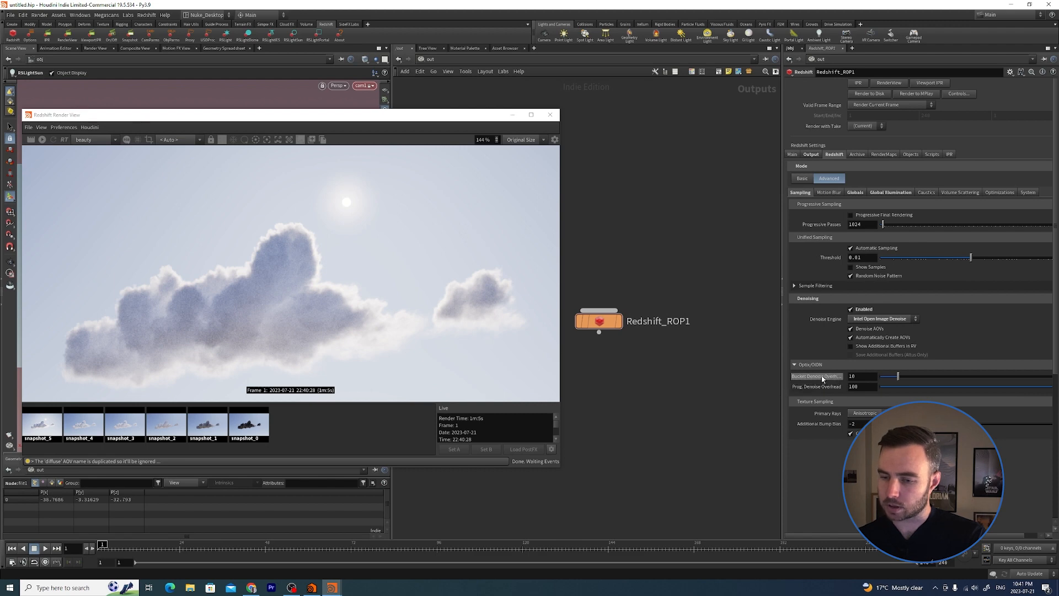
pyautogui.moveTo(821, 376)
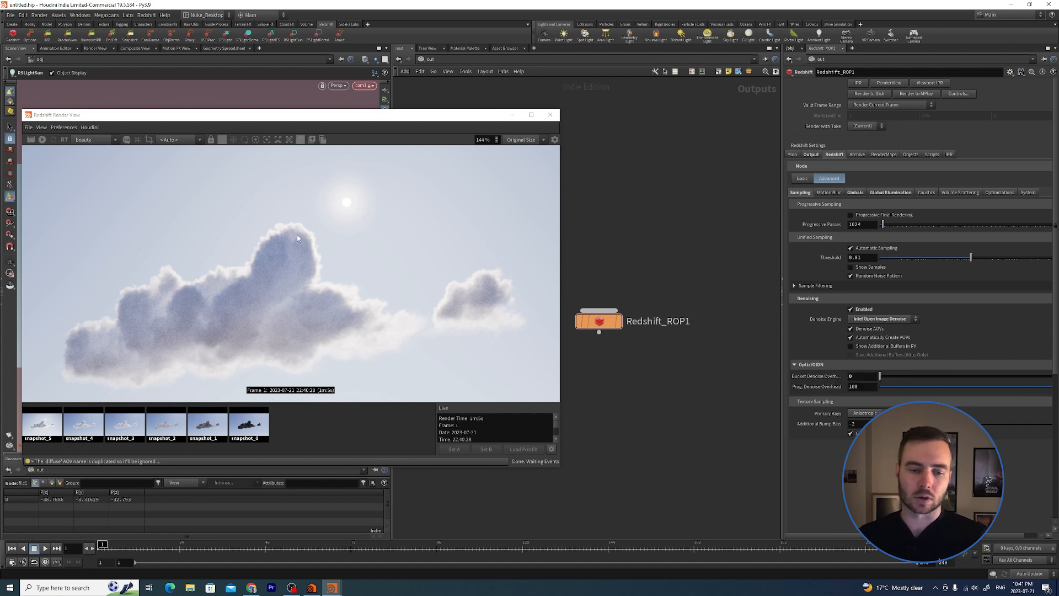
pyautogui.moveTo(456, 210)
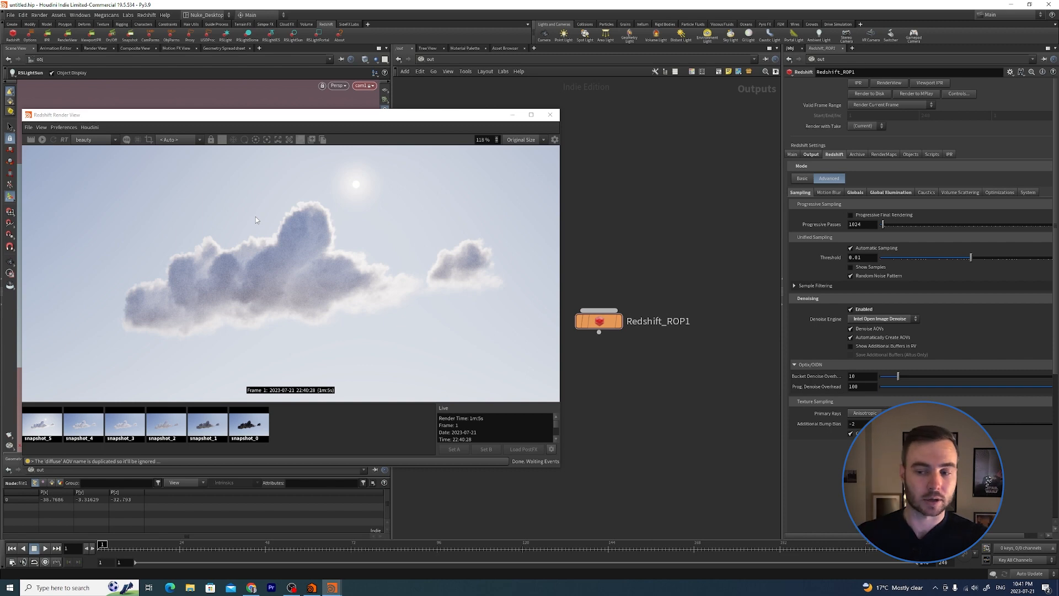
pyautogui.click(861, 376)
pyautogui.write('0')
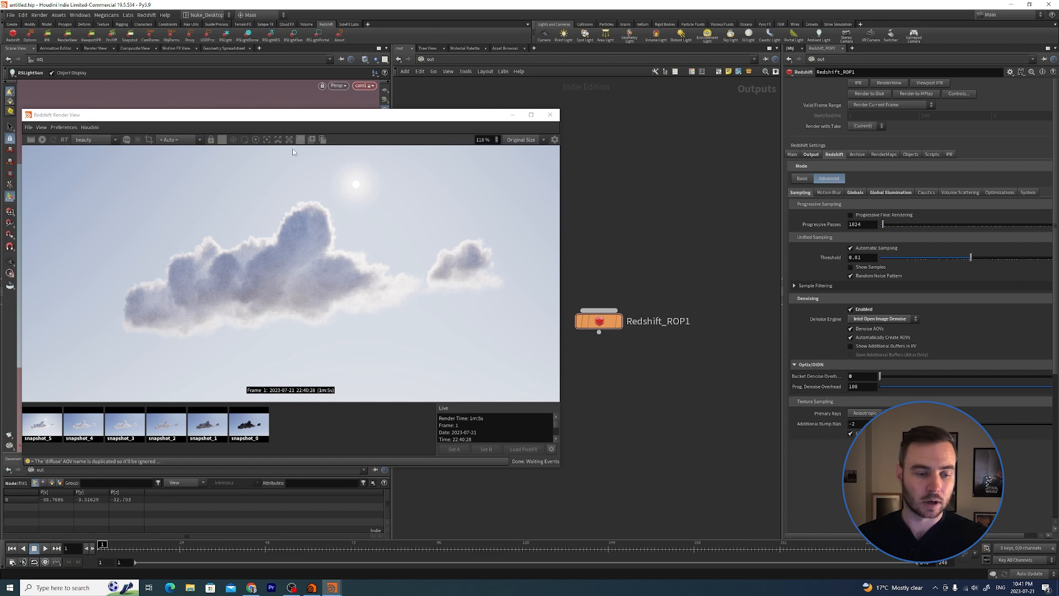
pyautogui.moveTo(148, 214)
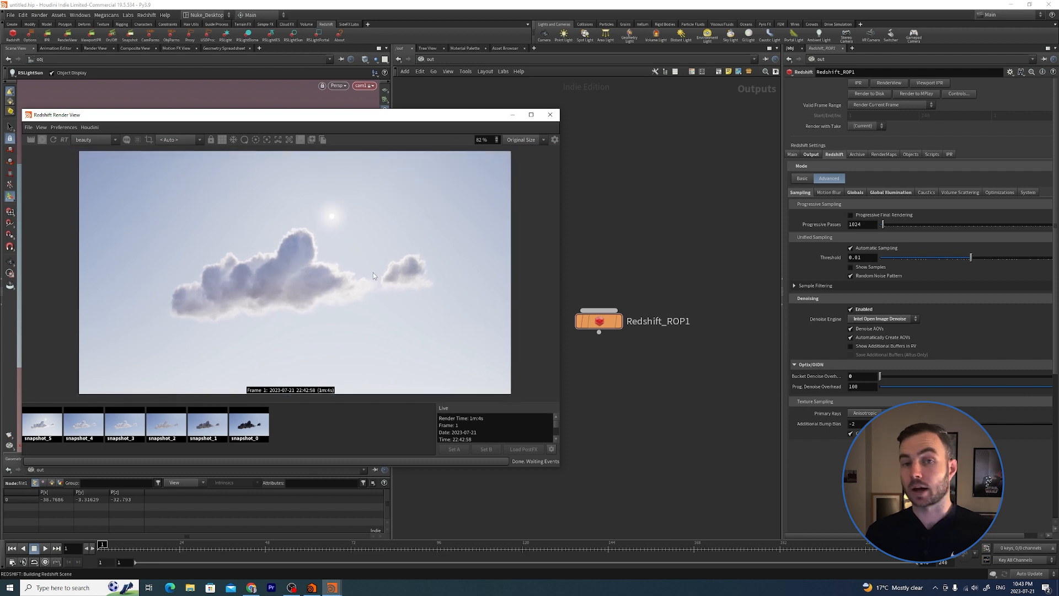
pyautogui.moveTo(357, 293)
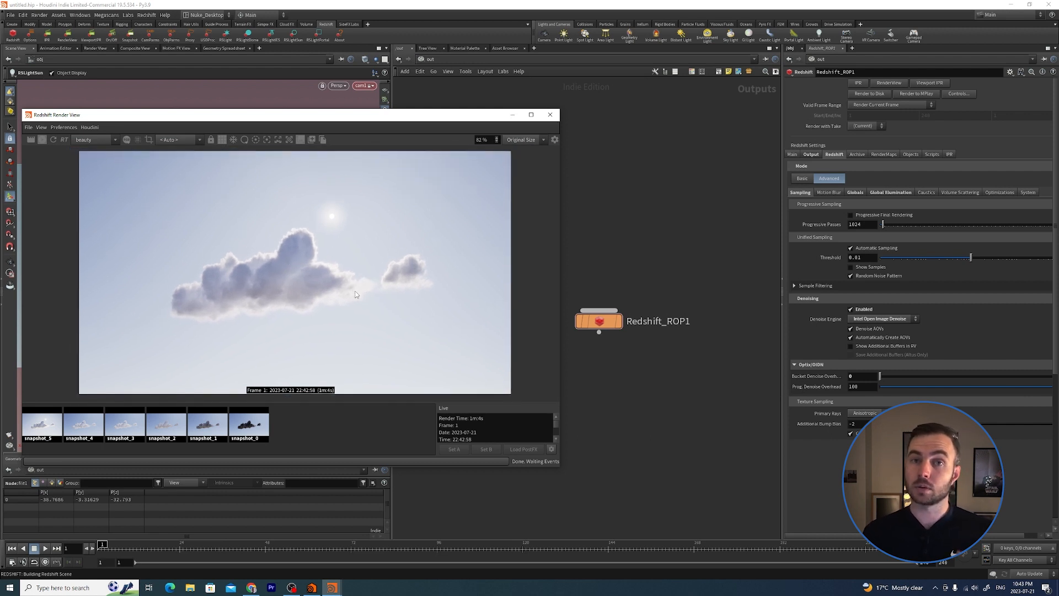
pyautogui.moveTo(353, 291)
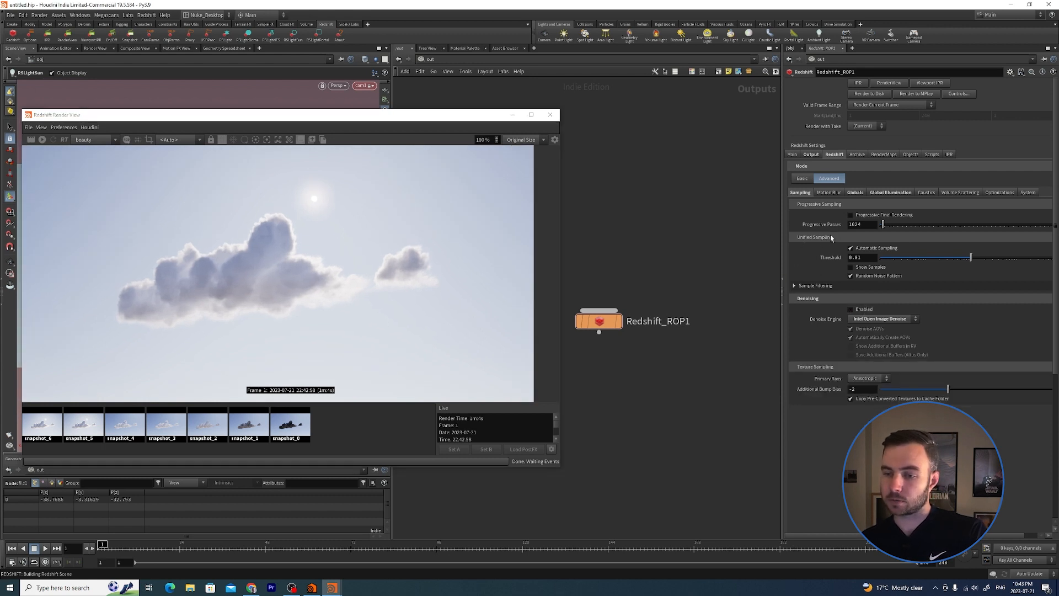
# - Lower the Unified Sampling noise threshold and list the available denoise engines
pyautogui.click(863, 257)
pyautogui.write('0.003')
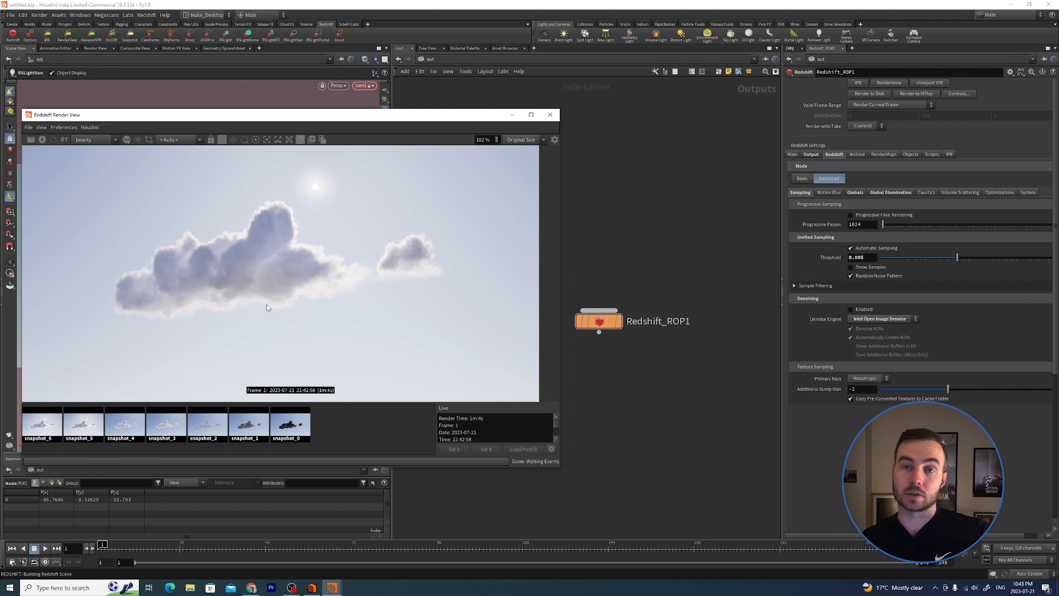
pyautogui.moveTo(325, 282)
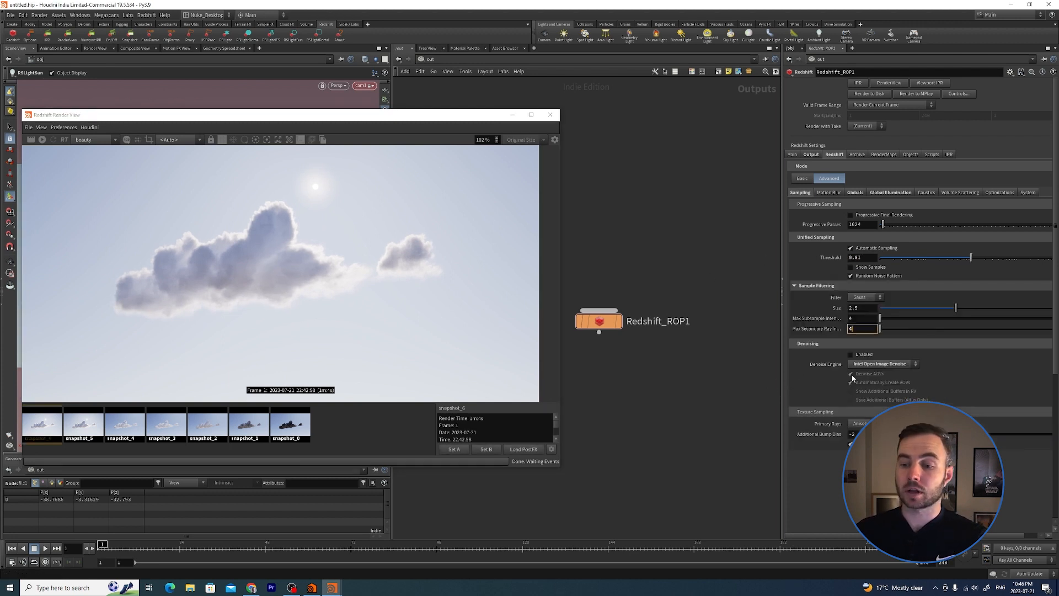
pyautogui.click(880, 364)
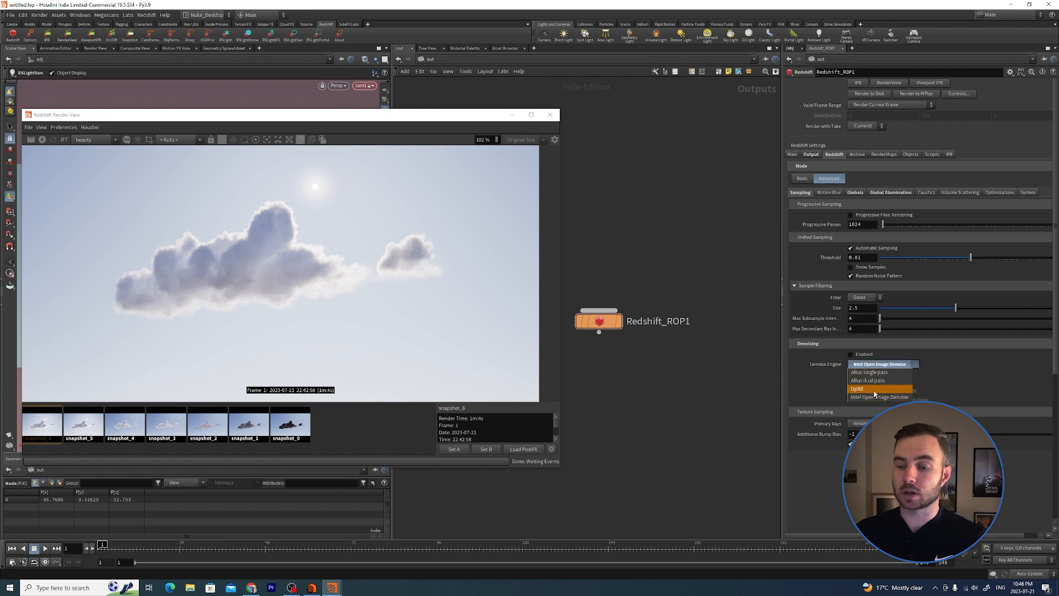
pyautogui.moveTo(800, 395)
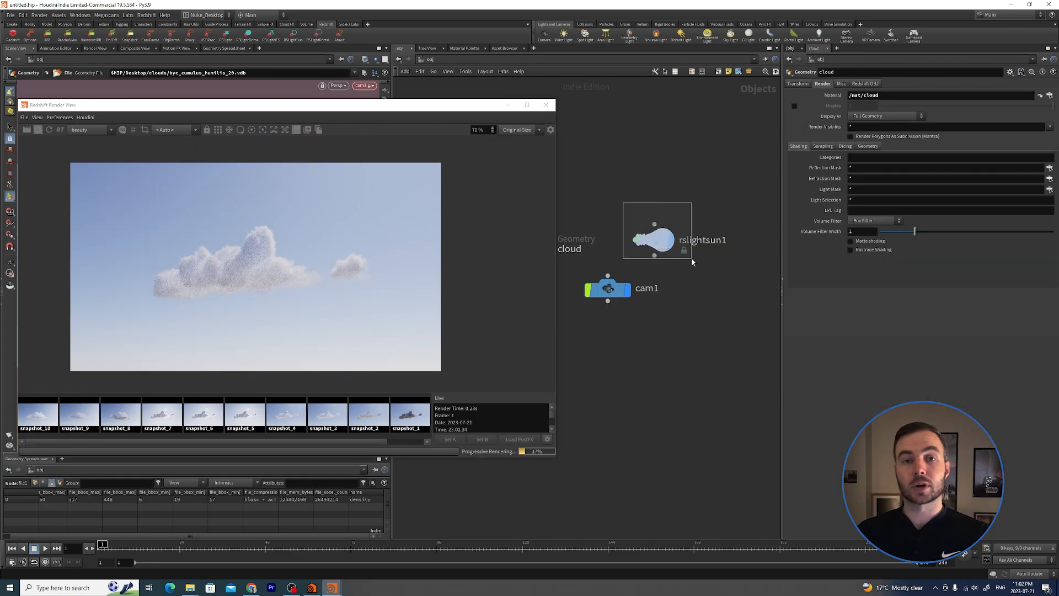
# - Rotate rslightsun1 down to X -5 so the sun sits low near the horizon
pyautogui.click(653, 238)
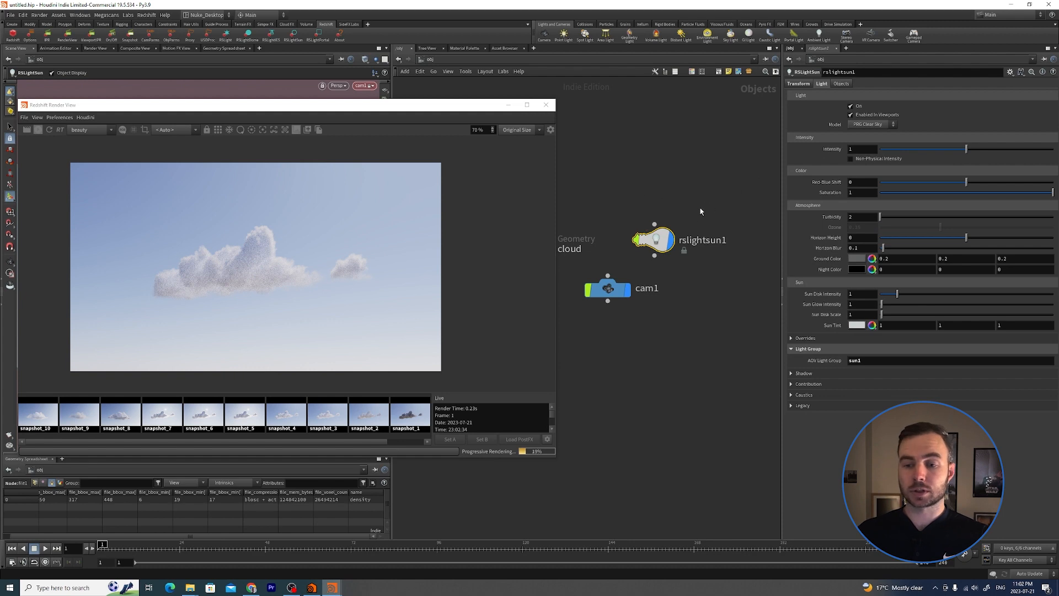
pyautogui.moveTo(797, 173)
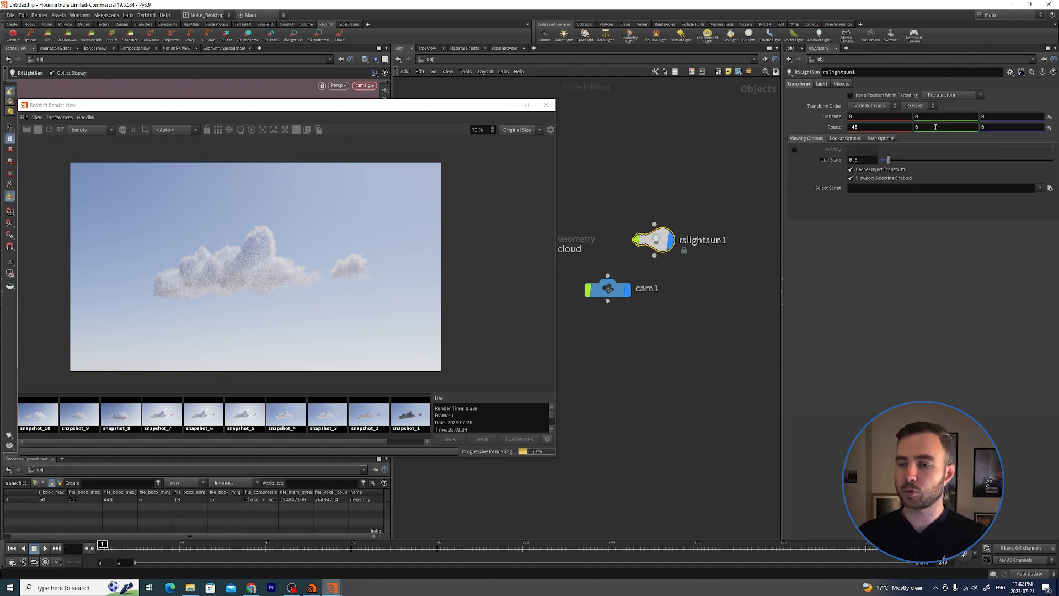
pyautogui.click(821, 84)
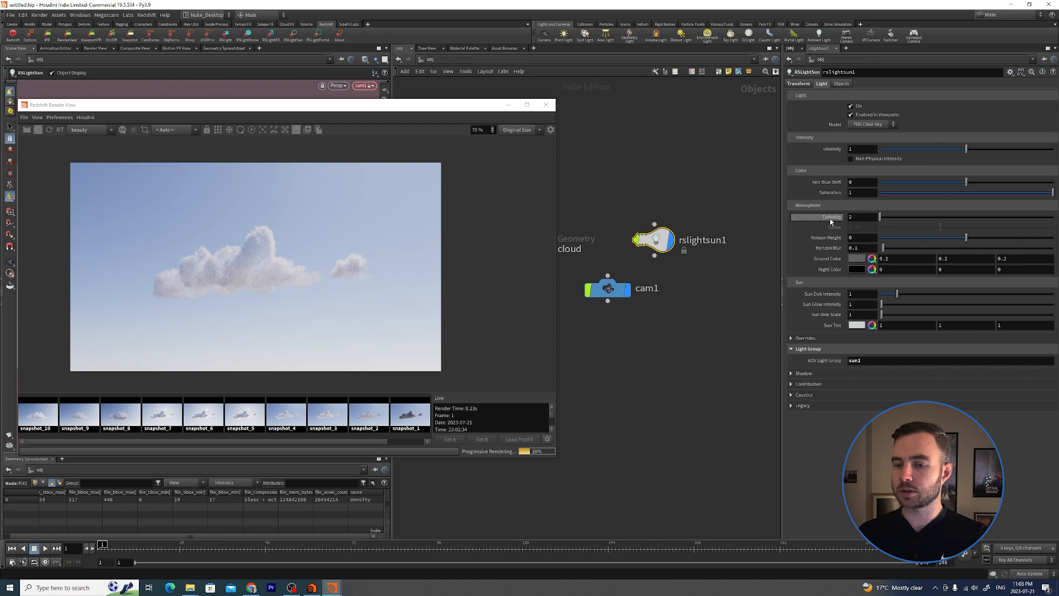
pyautogui.moveTo(832, 219)
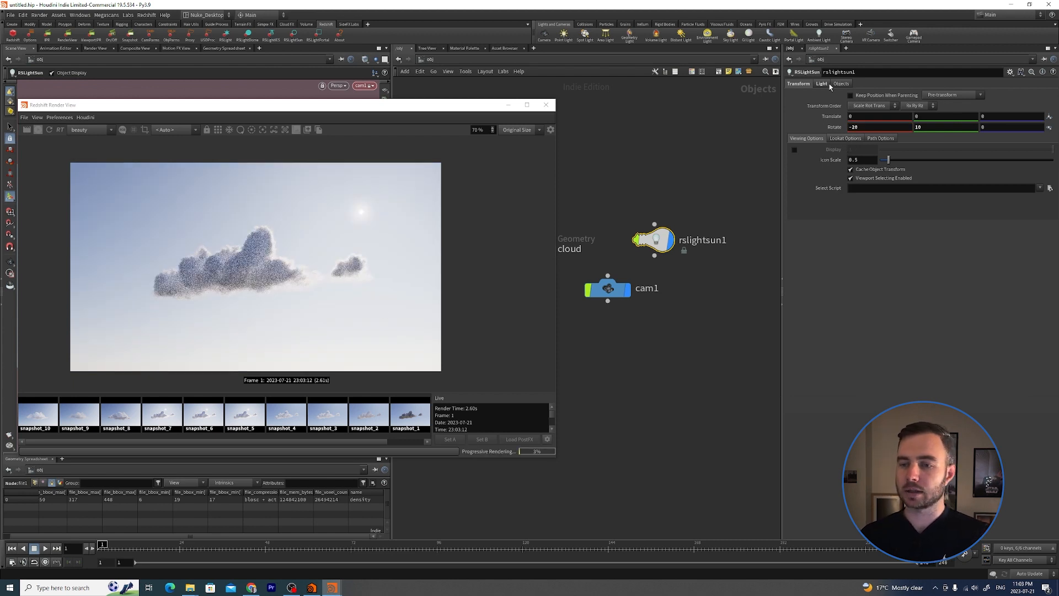
pyautogui.click(820, 84)
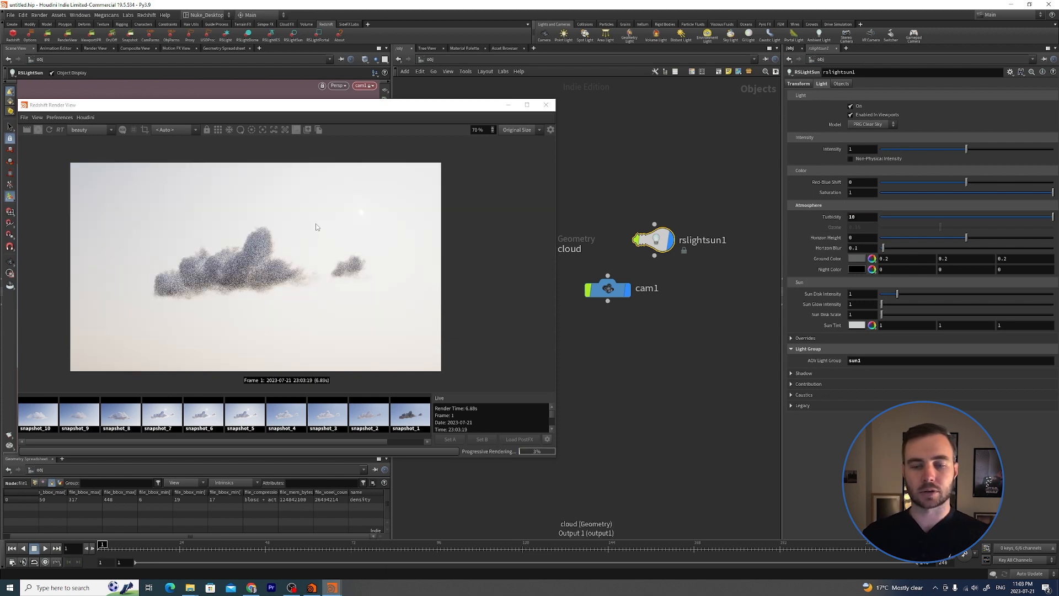
pyautogui.click(799, 84)
pyautogui.write('-10')
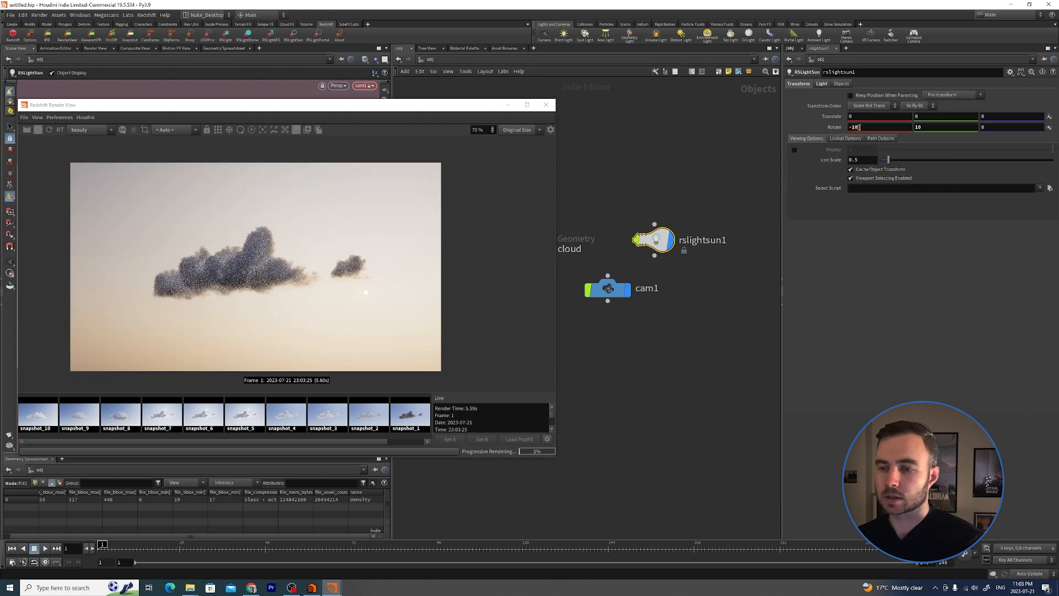
pyautogui.write('-5')
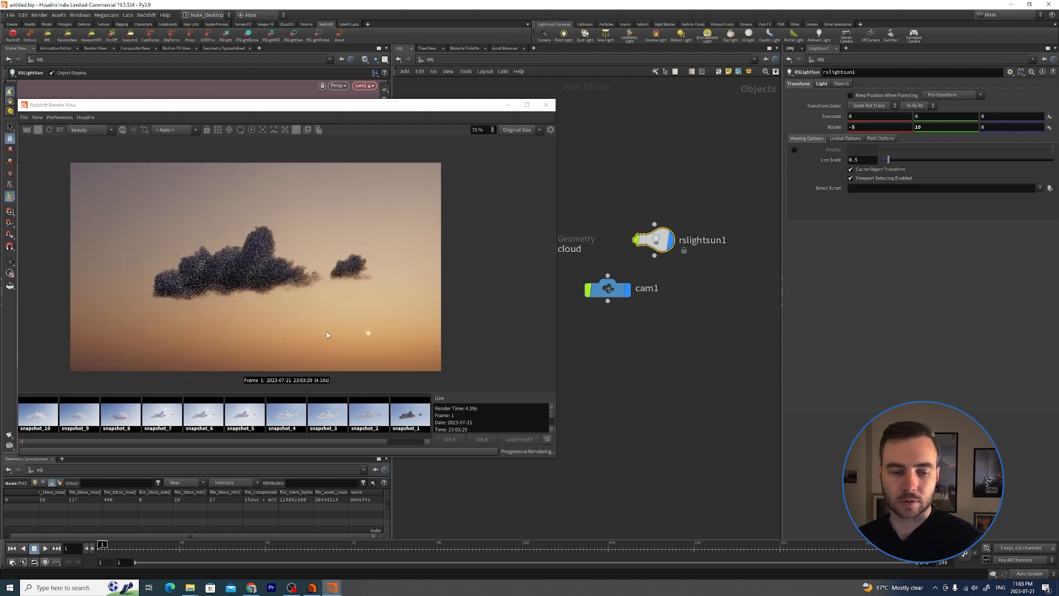
# - Raise the sun's atmosphere turbidity for a hazier dusk sky and close the Render View
pyautogui.click(820, 84)
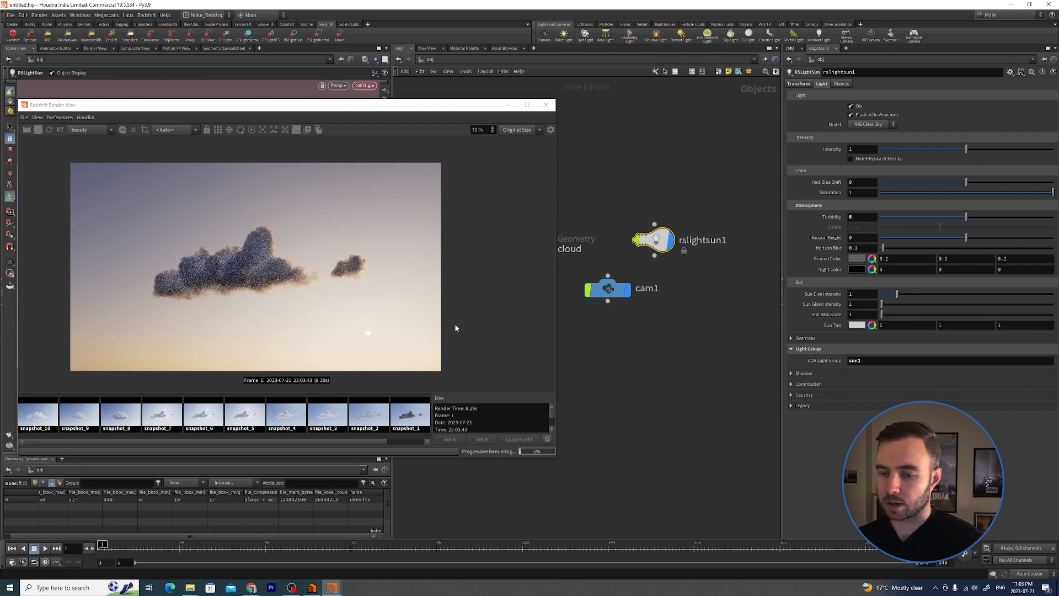
pyautogui.click(545, 105)
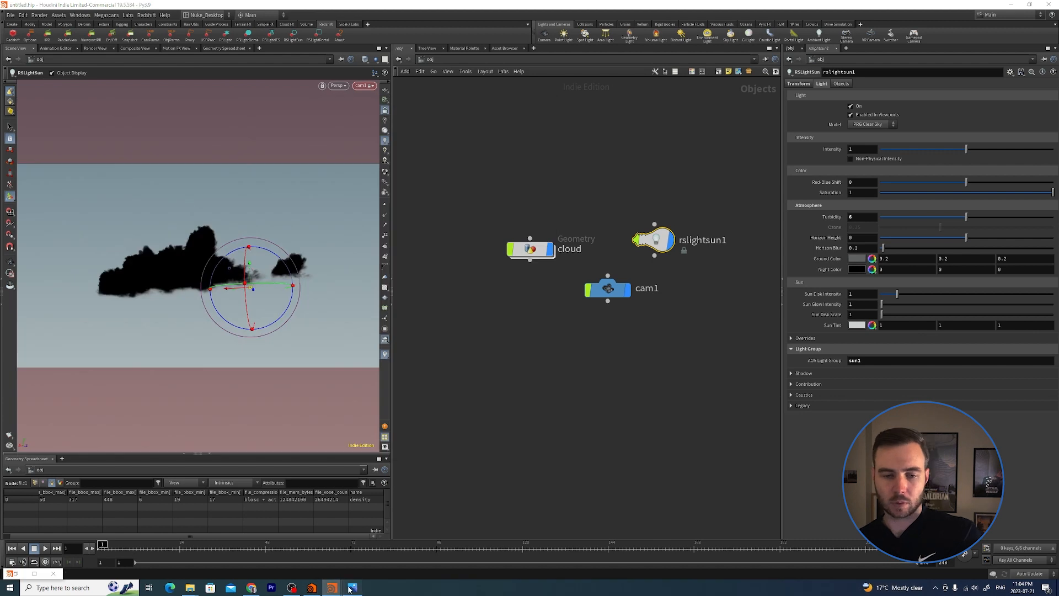
# - Bring up the towering cumulus reference photo in Photos
pyautogui.click(351, 586)
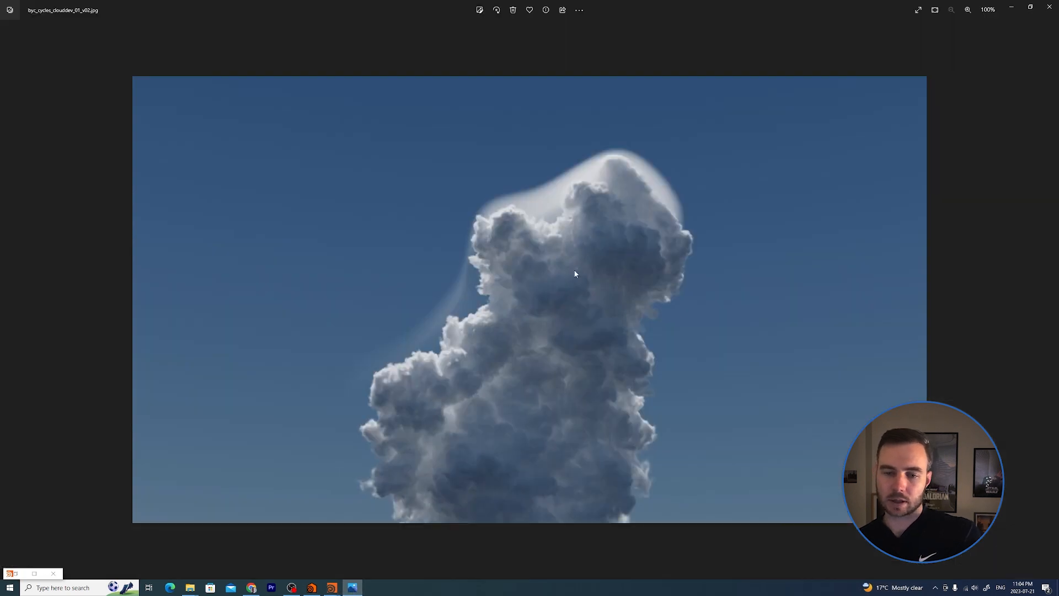
pyautogui.moveTo(539, 320)
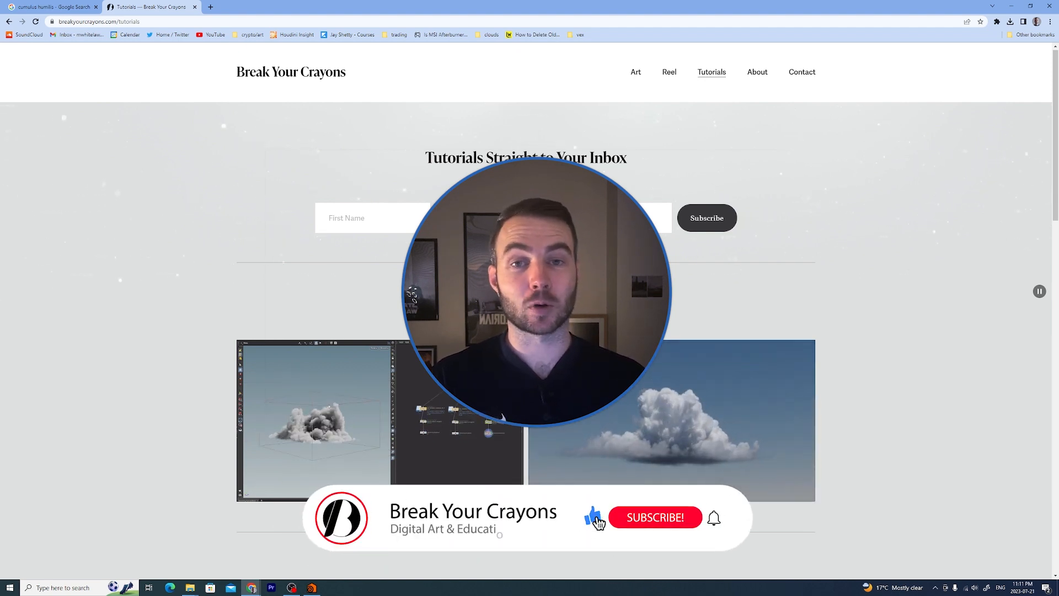
# - Browse the breakyourcrayons.com Tutorials page down through the cloud tutorials and back to the top
pyautogui.click(655, 517)
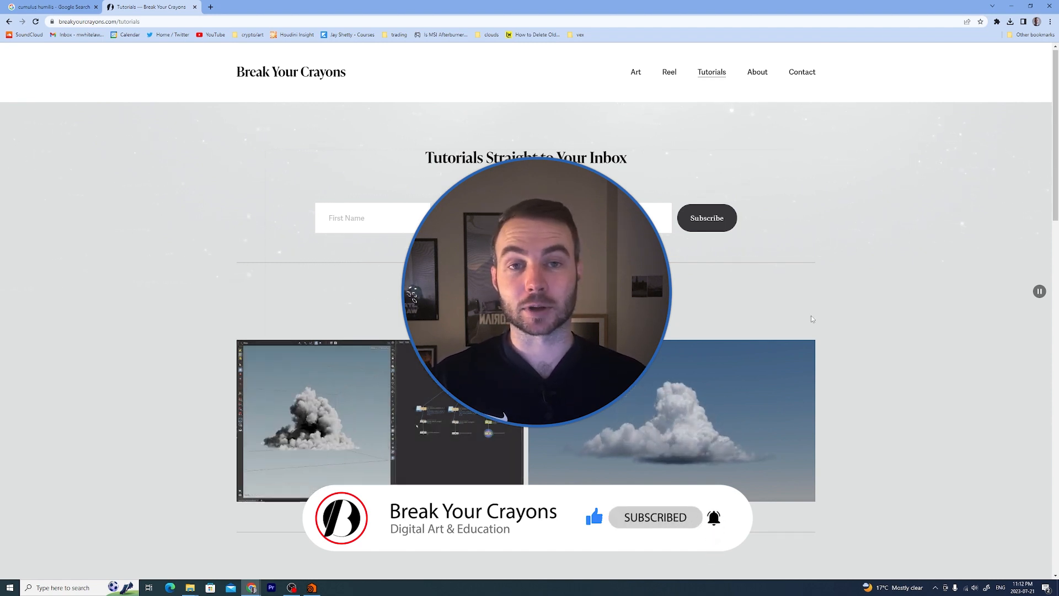
pyautogui.scroll(-3)
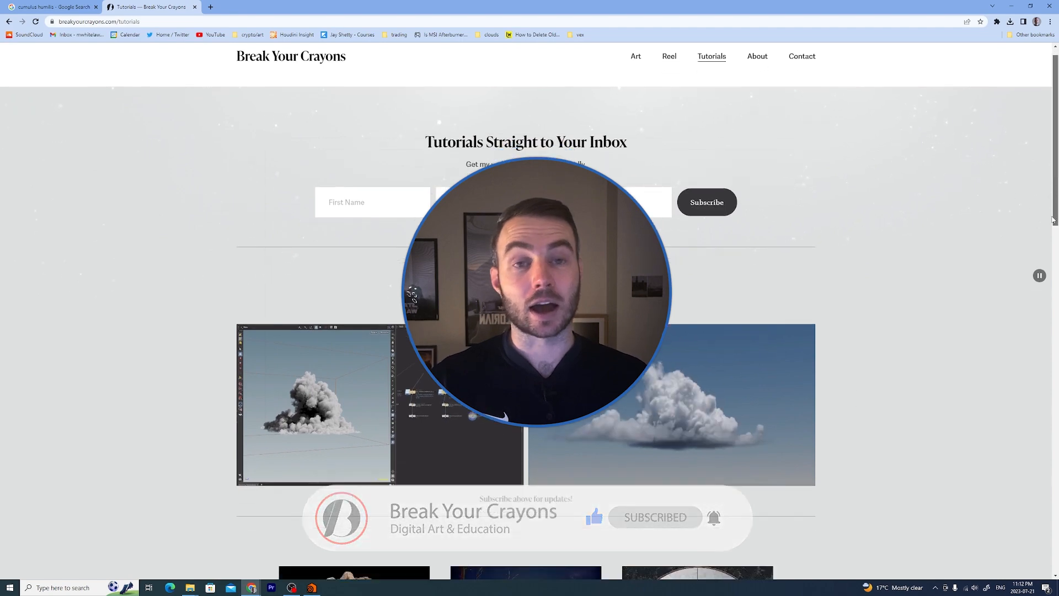
pyautogui.scroll(-3)
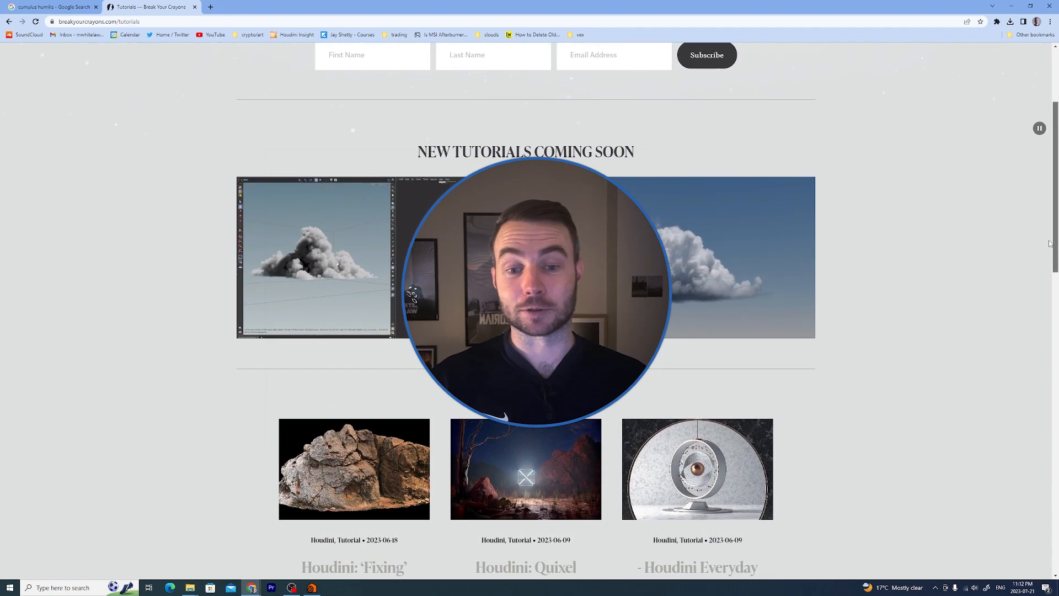
pyautogui.scroll(-3)
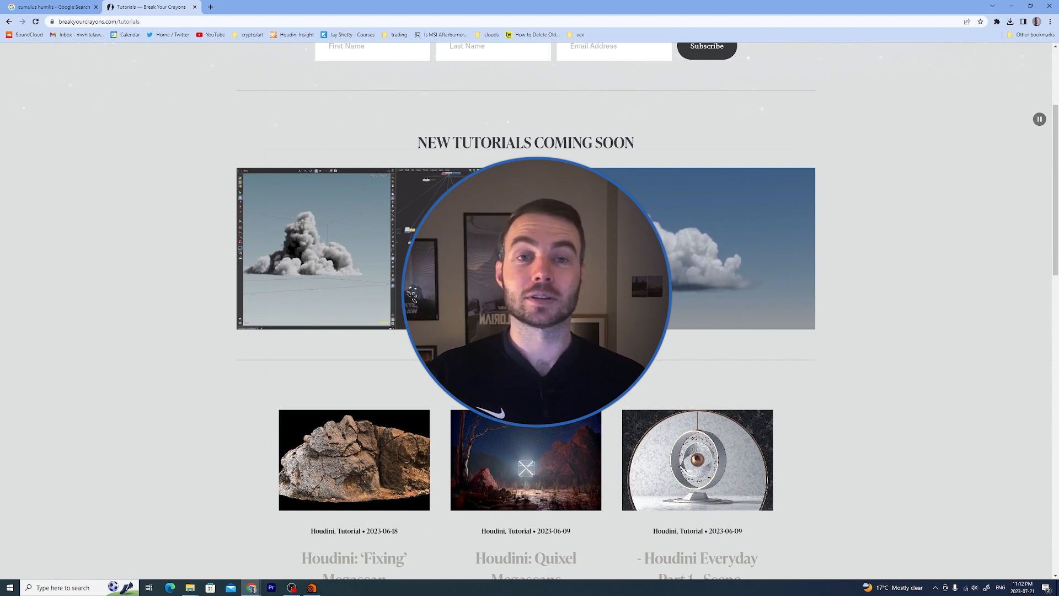
pyautogui.scroll(3)
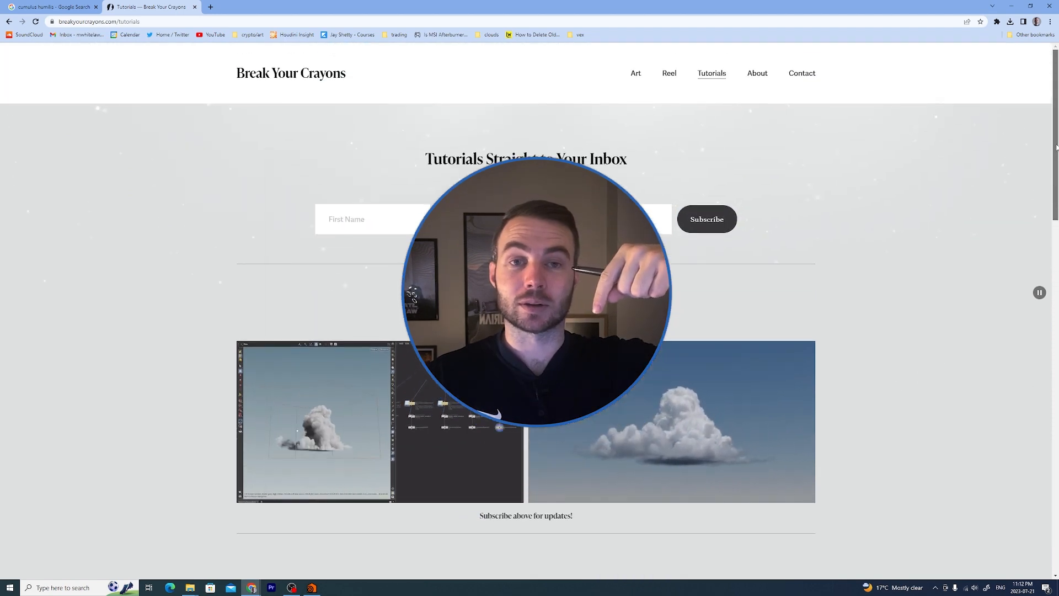